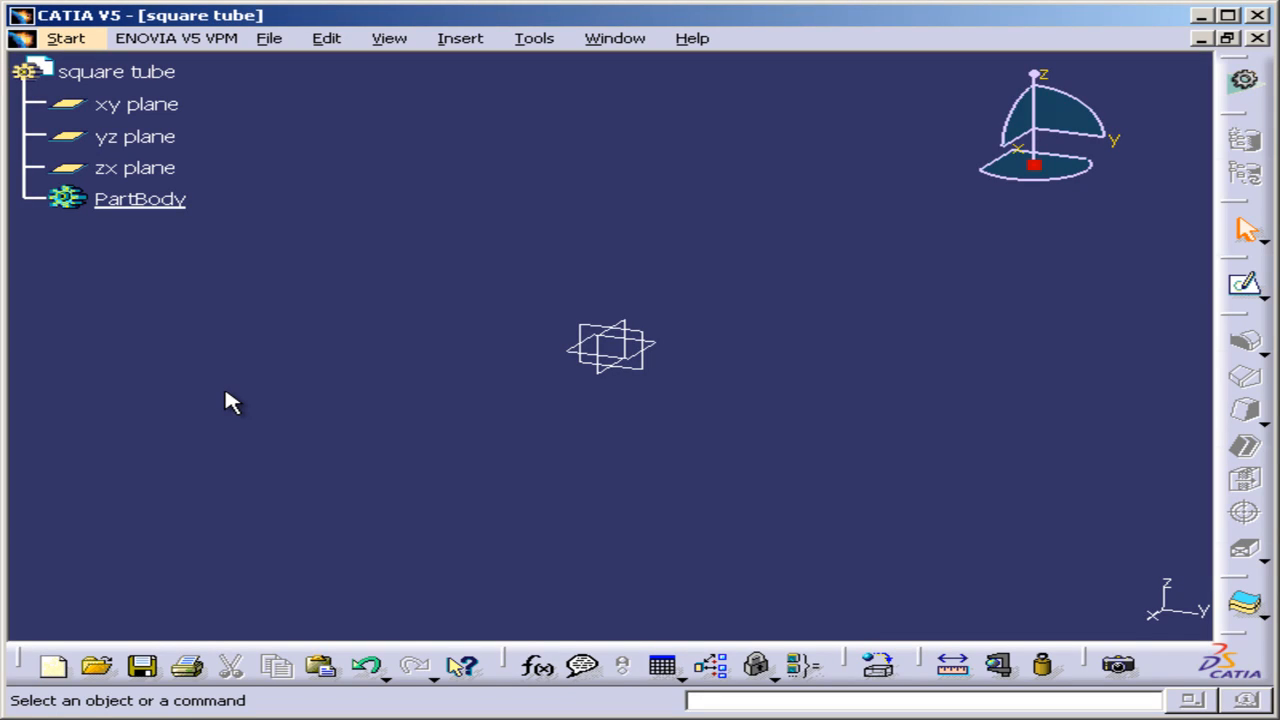
{"action": "mouse_move", "coordinate": [688, 384]}
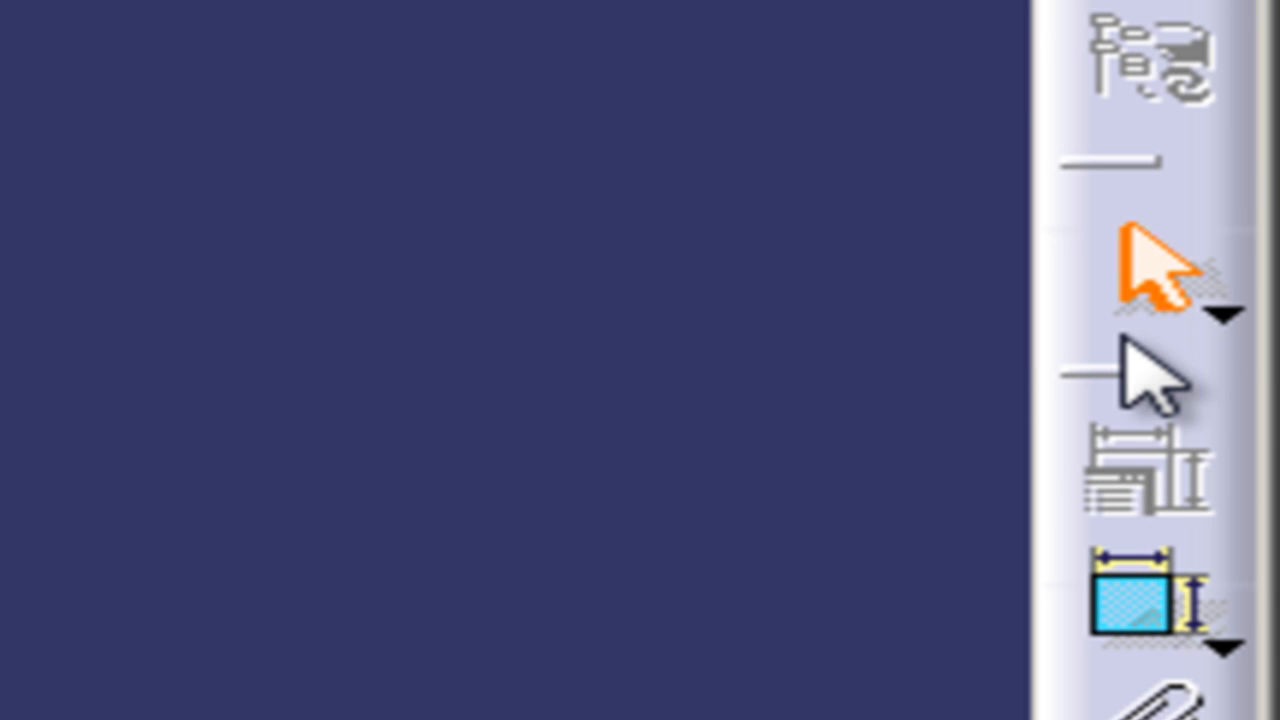
{"action": "mouse_move", "coordinate": [30, 550]}
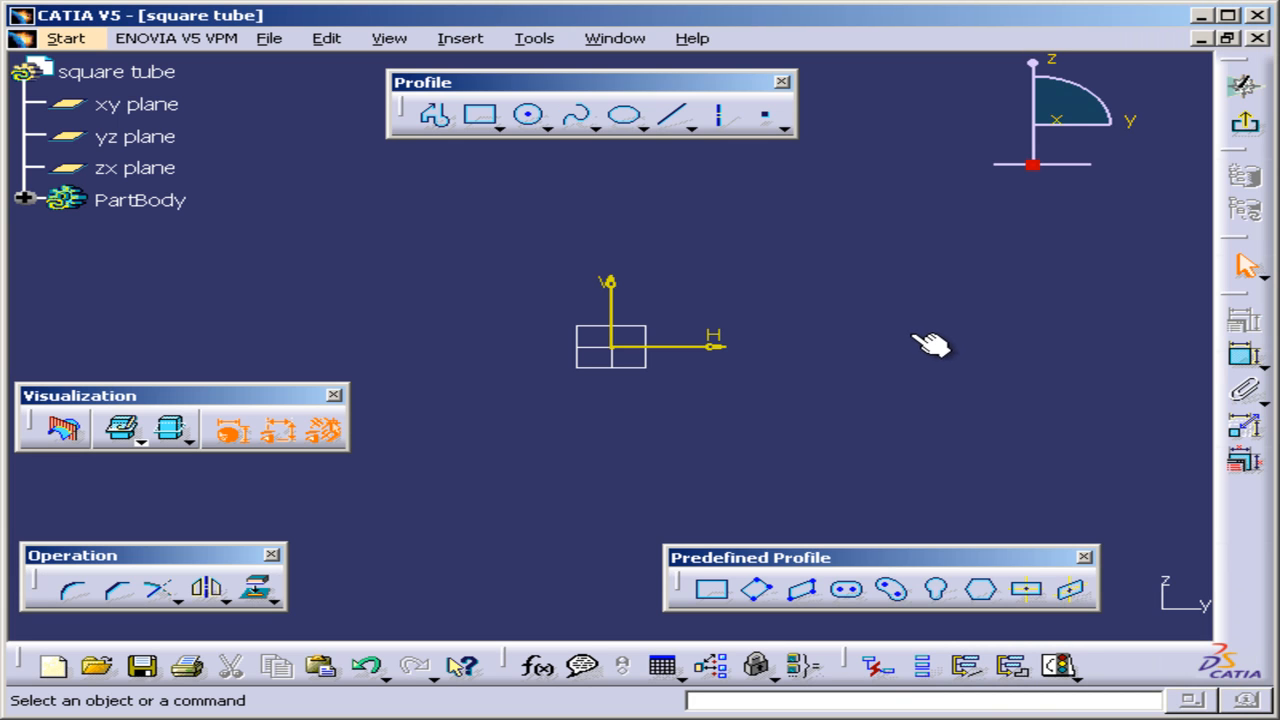
{"action": "mouse_move", "coordinate": [888, 376]}
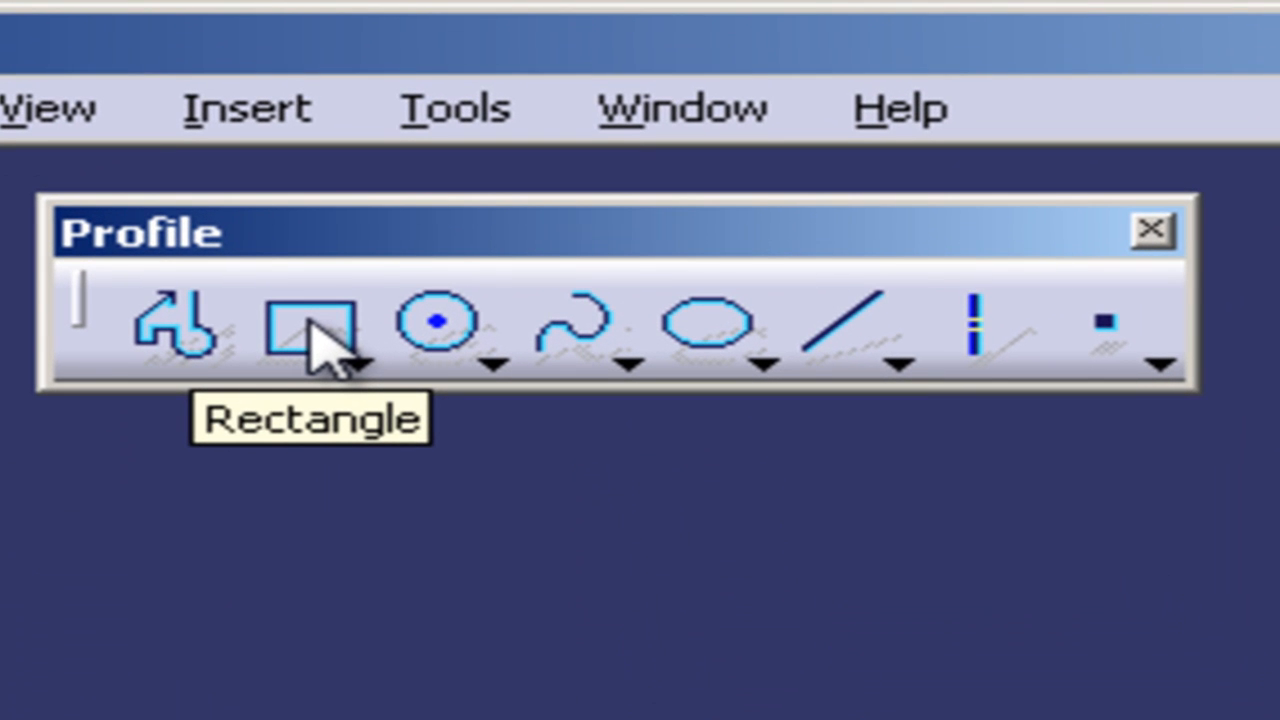
Step: Draw a rectangle profile around the sketch origin with the Rectangle tool
{"action": "left_click", "coordinate": [320, 324]}
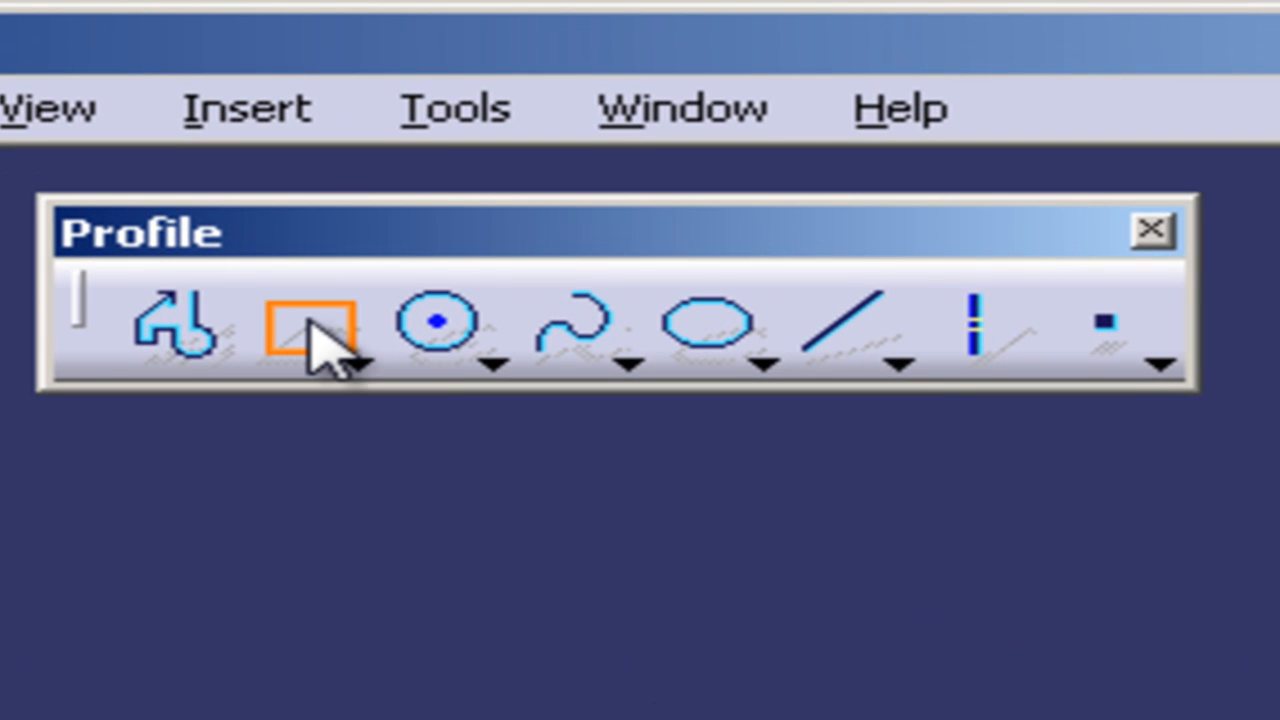
{"action": "left_click", "coordinate": [316, 320]}
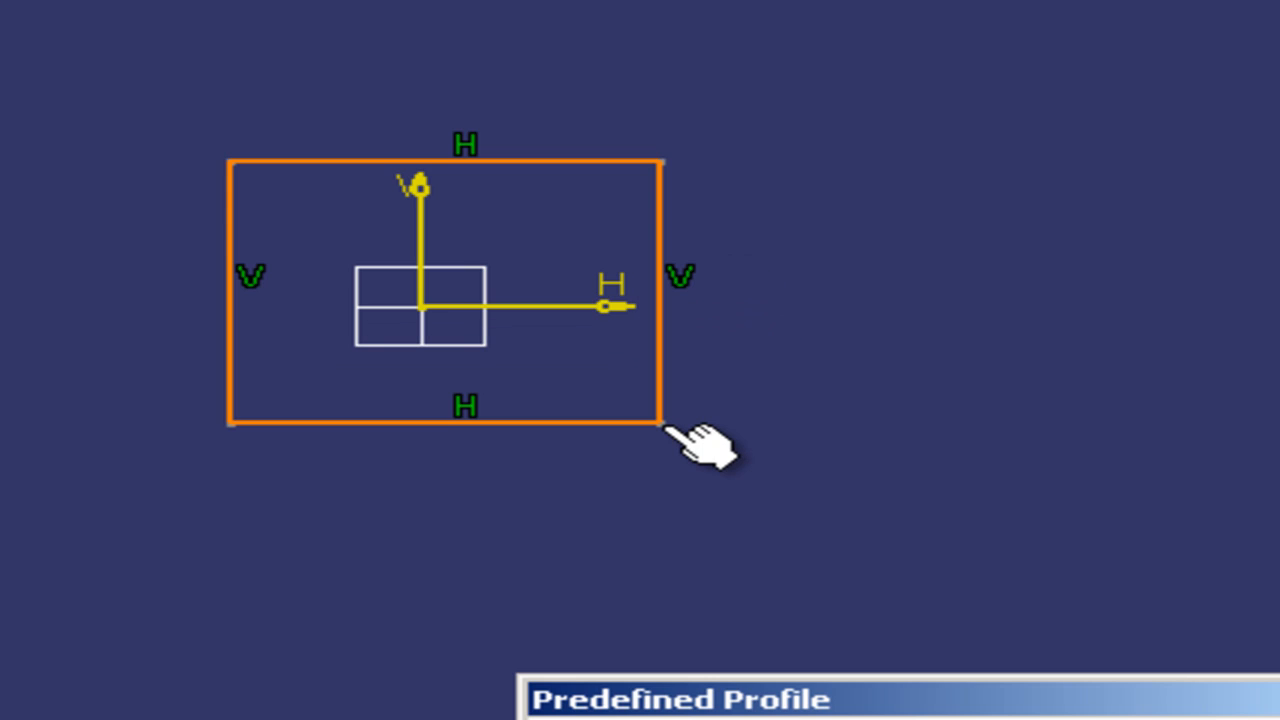
{"action": "mouse_move", "coordinate": [840, 360]}
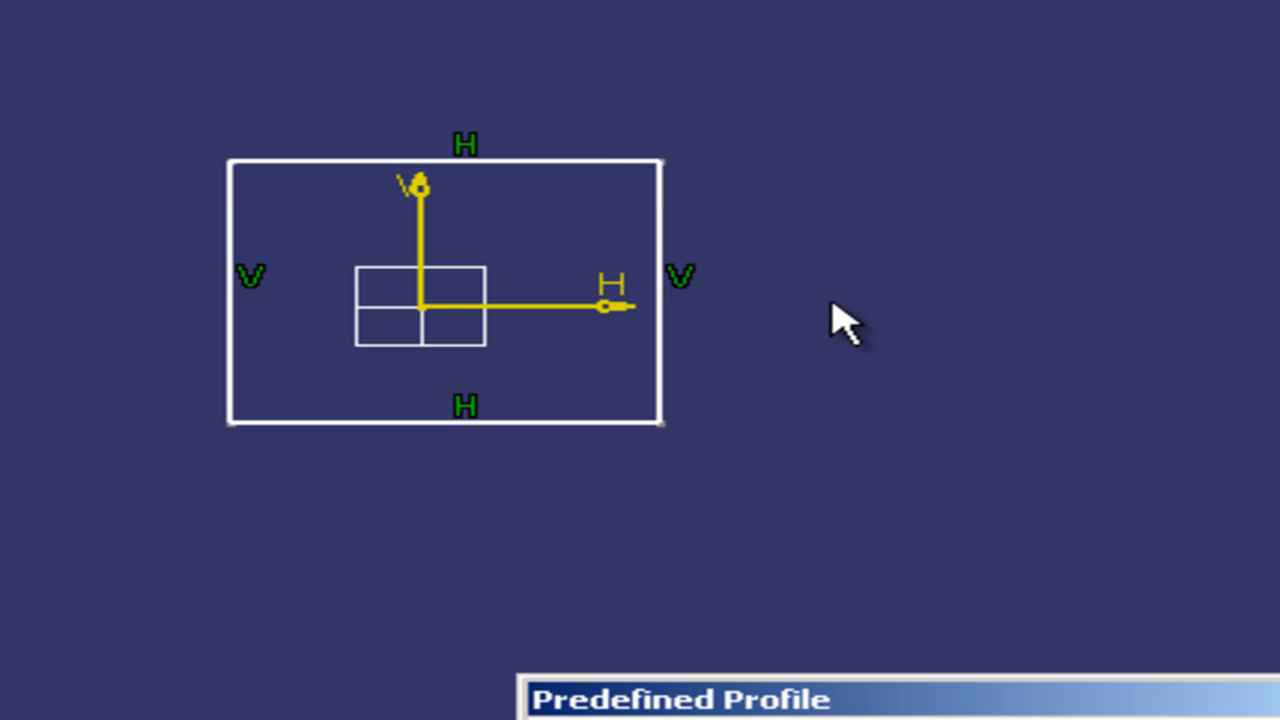
{"action": "mouse_move", "coordinate": [264, 196]}
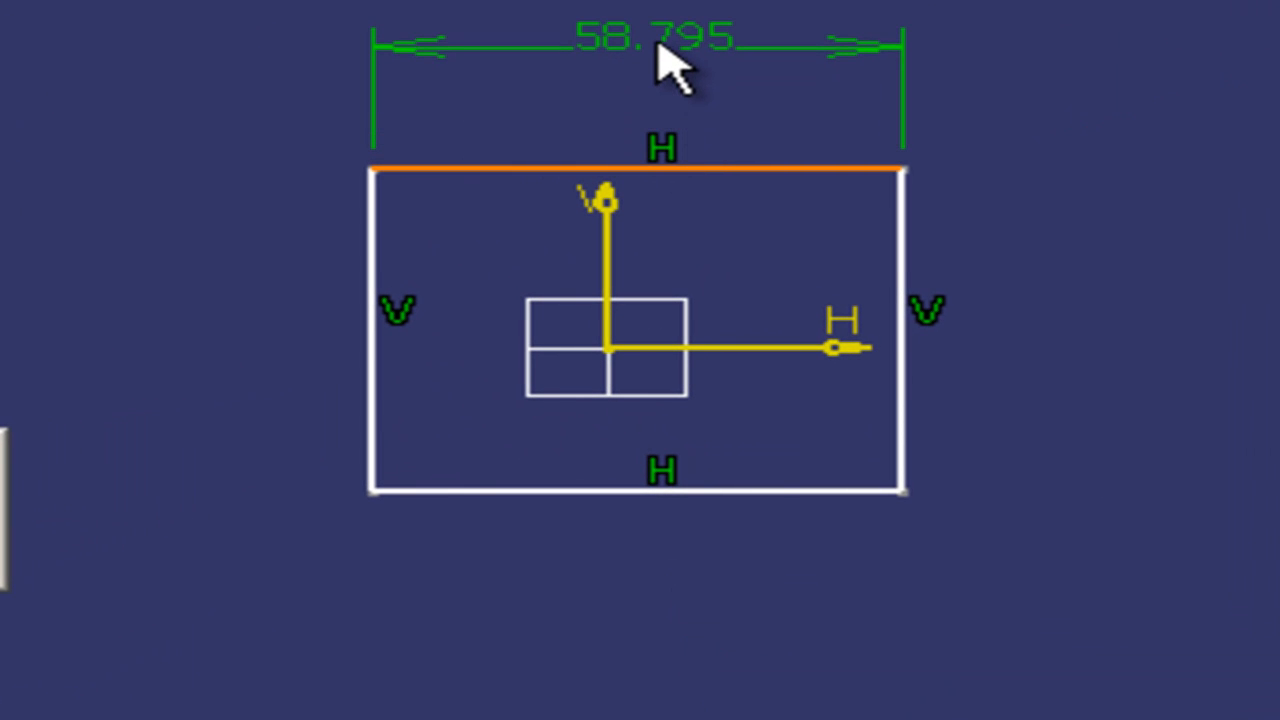
Step: Constrain the rectangle's top width dimension to 100 mm
{"action": "left_click", "coordinate": [680, 40]}
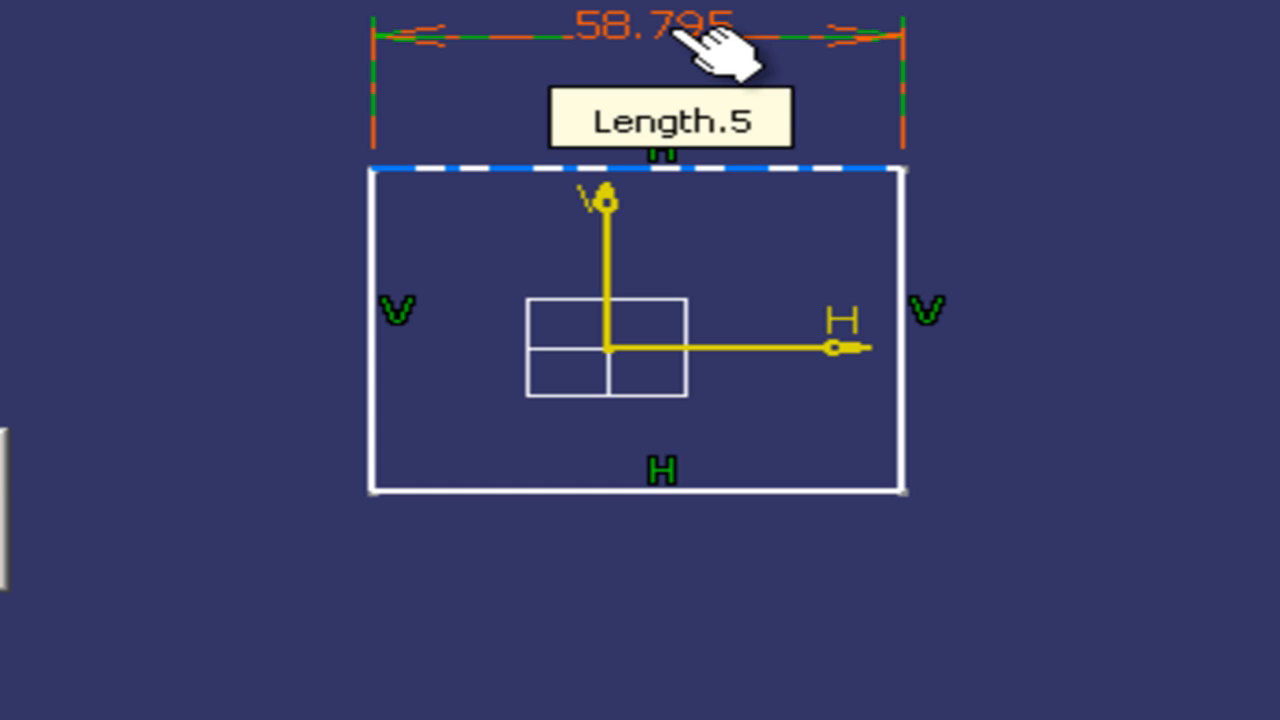
{"action": "mouse_move", "coordinate": [736, 50]}
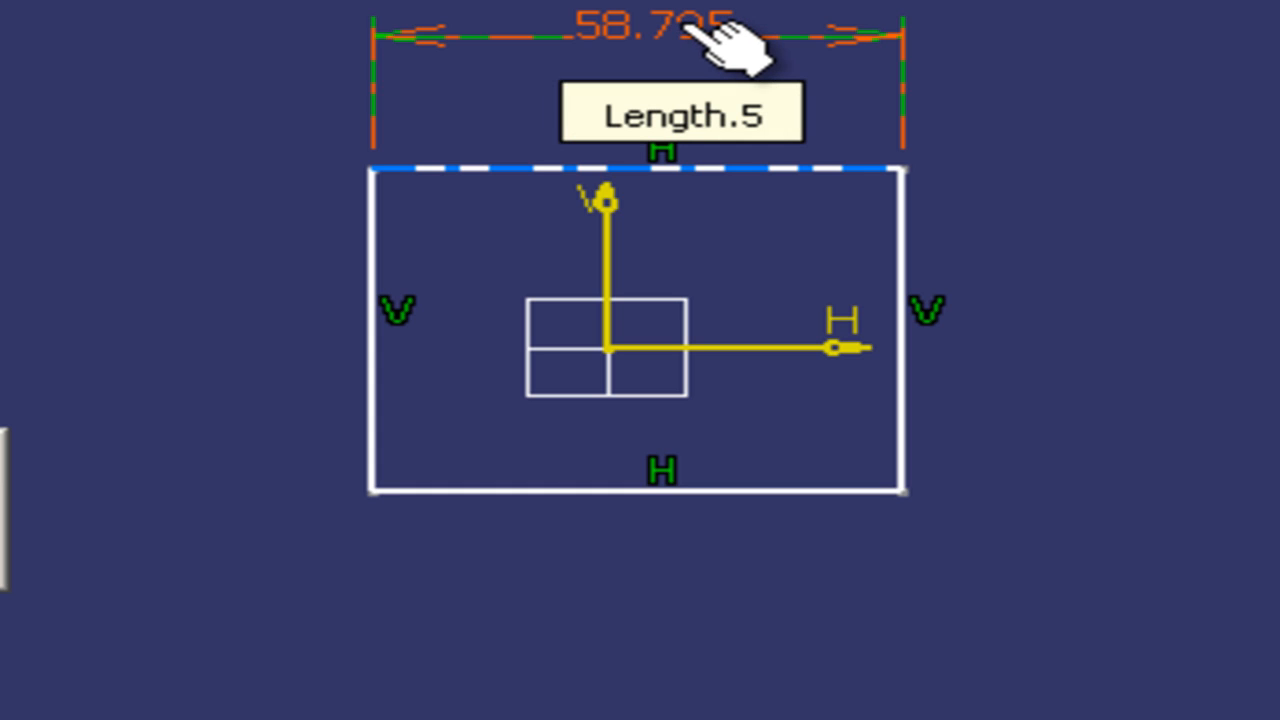
{"action": "double_click", "coordinate": [656, 30]}
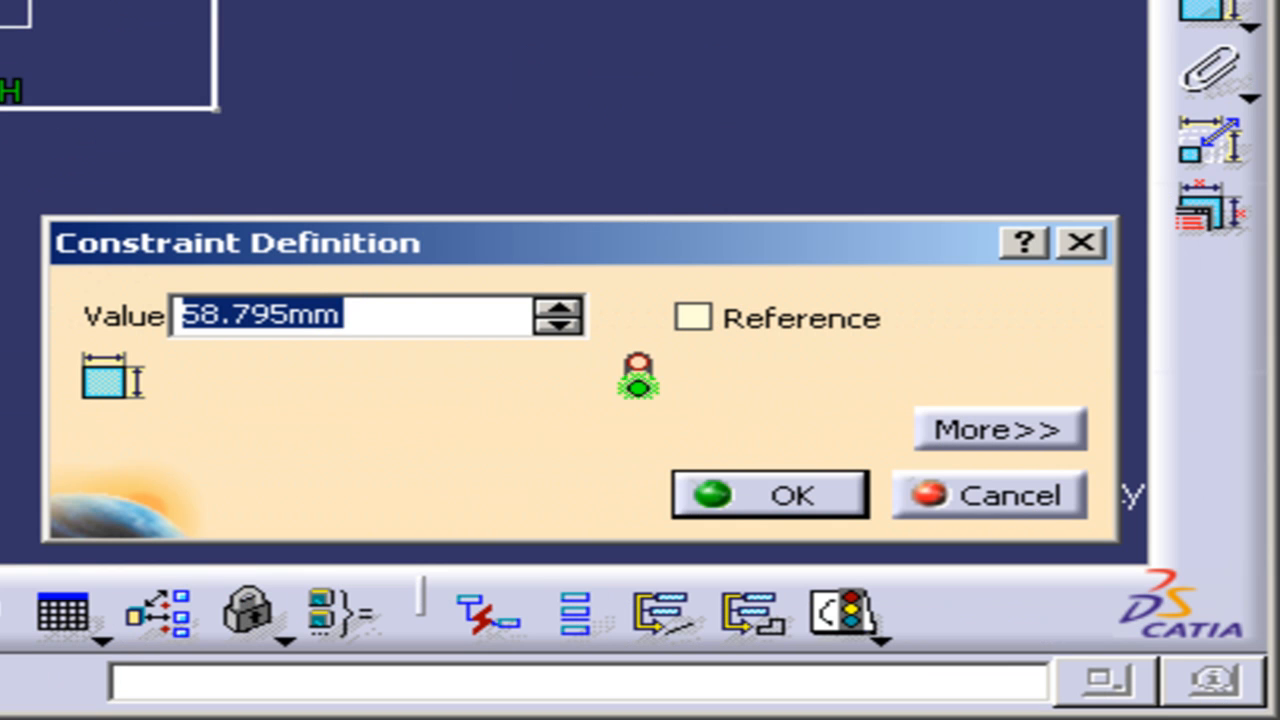
{"action": "type", "text": "100"}
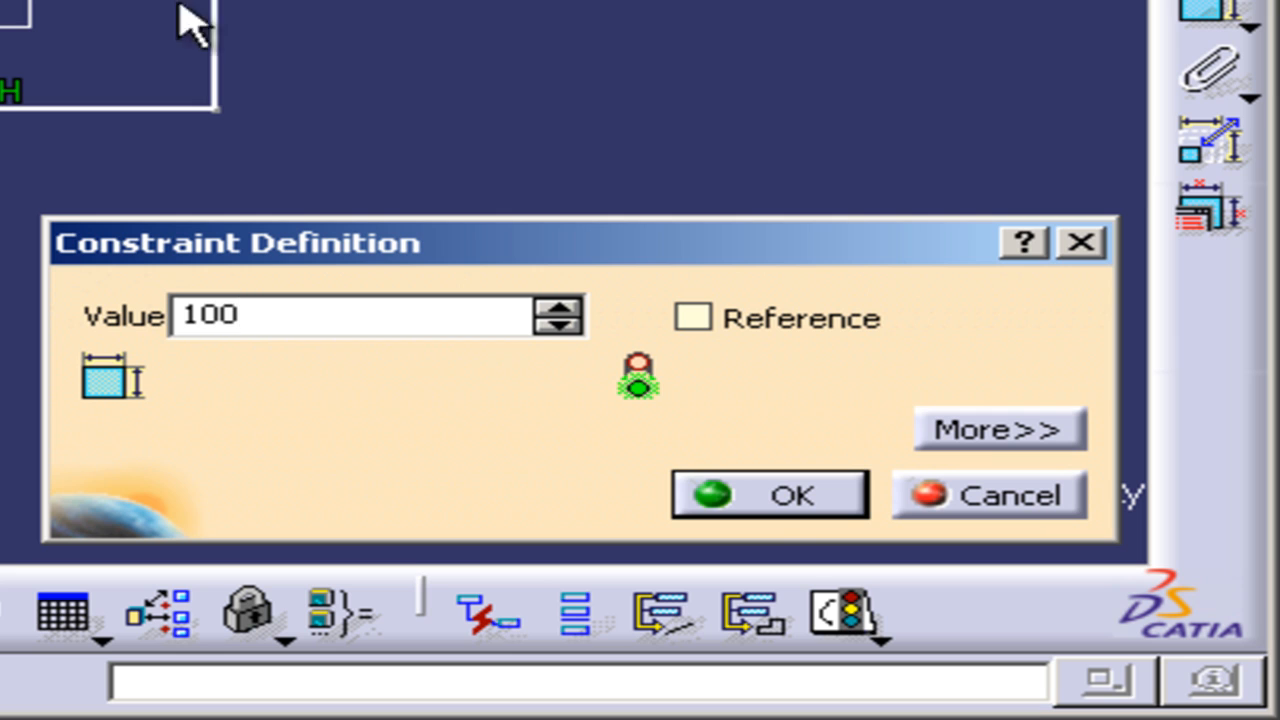
{"action": "left_click", "coordinate": [768, 494]}
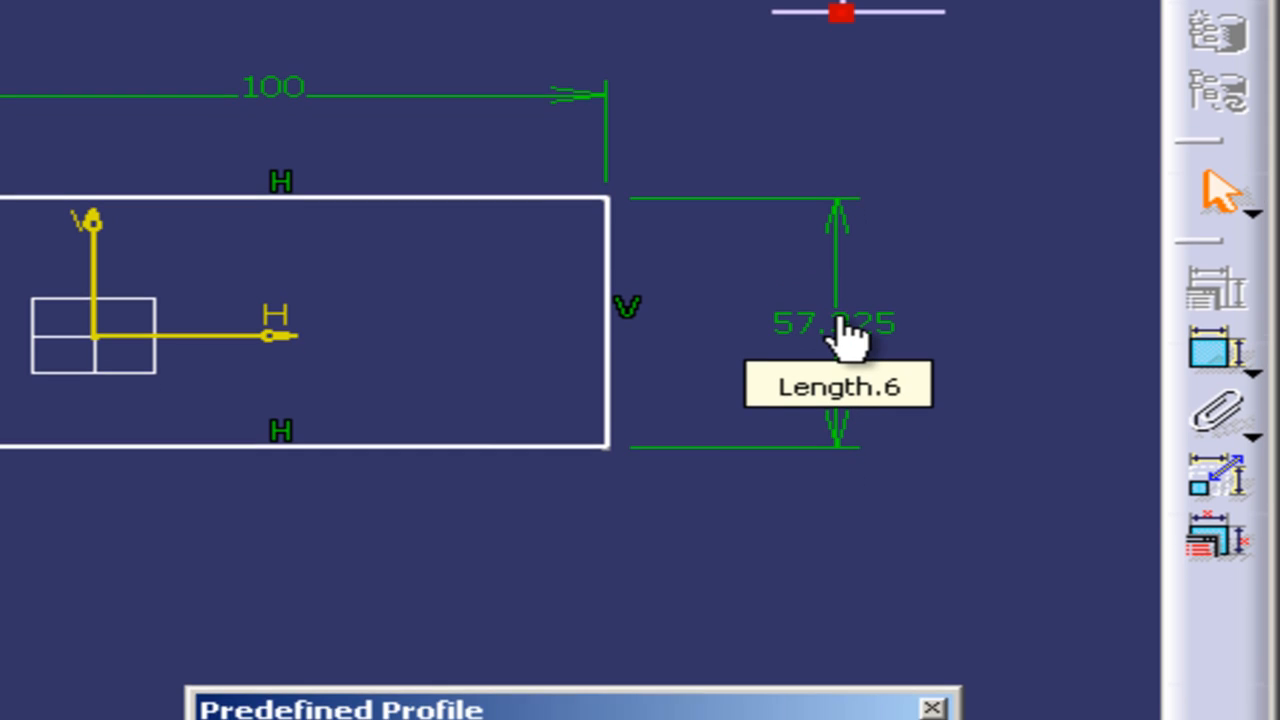
Step: Constrain the rectangle's height dimension to 100 mm, giving a 100×100 square
{"action": "double_click", "coordinate": [836, 324]}
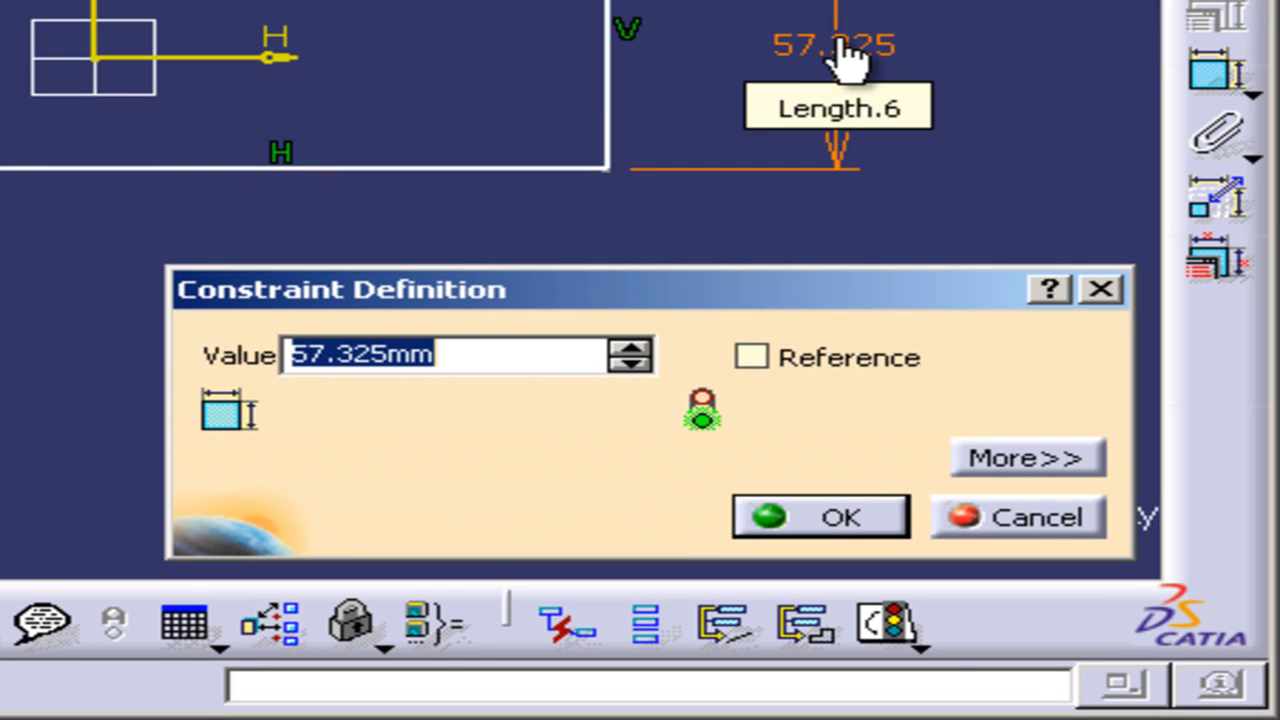
{"action": "left_click", "coordinate": [820, 516]}
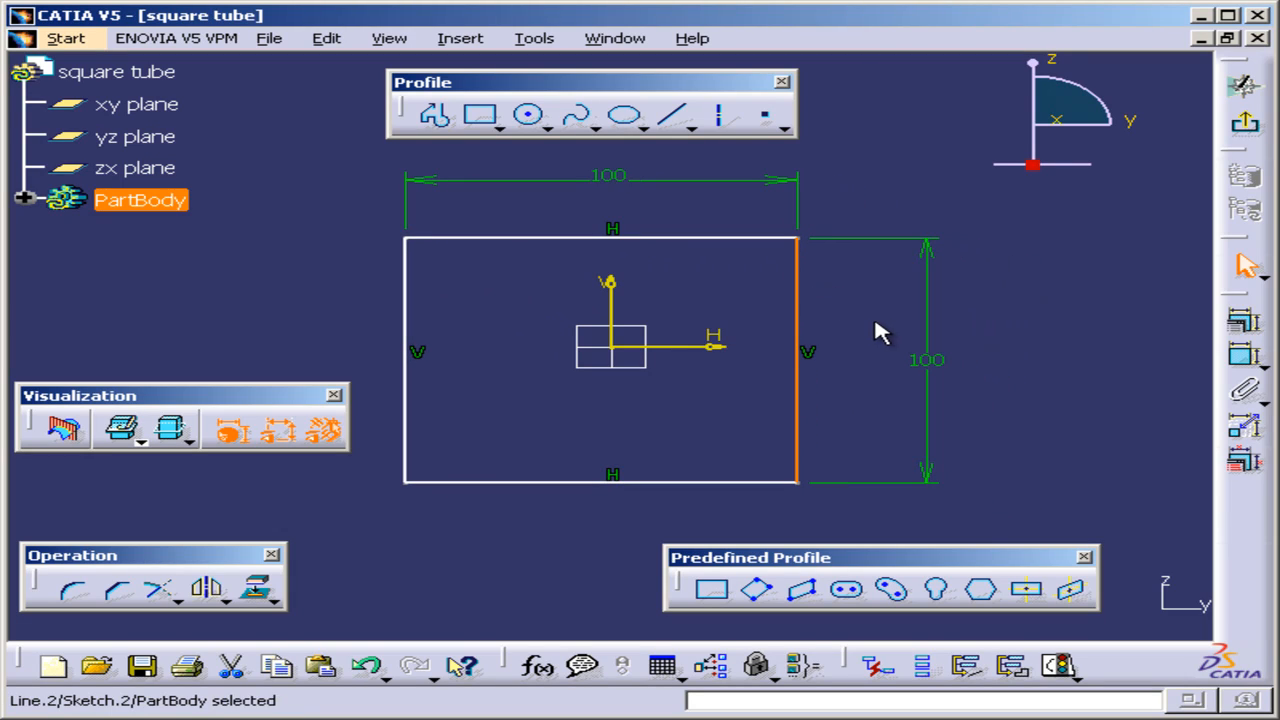
{"action": "mouse_move", "coordinate": [796, 360]}
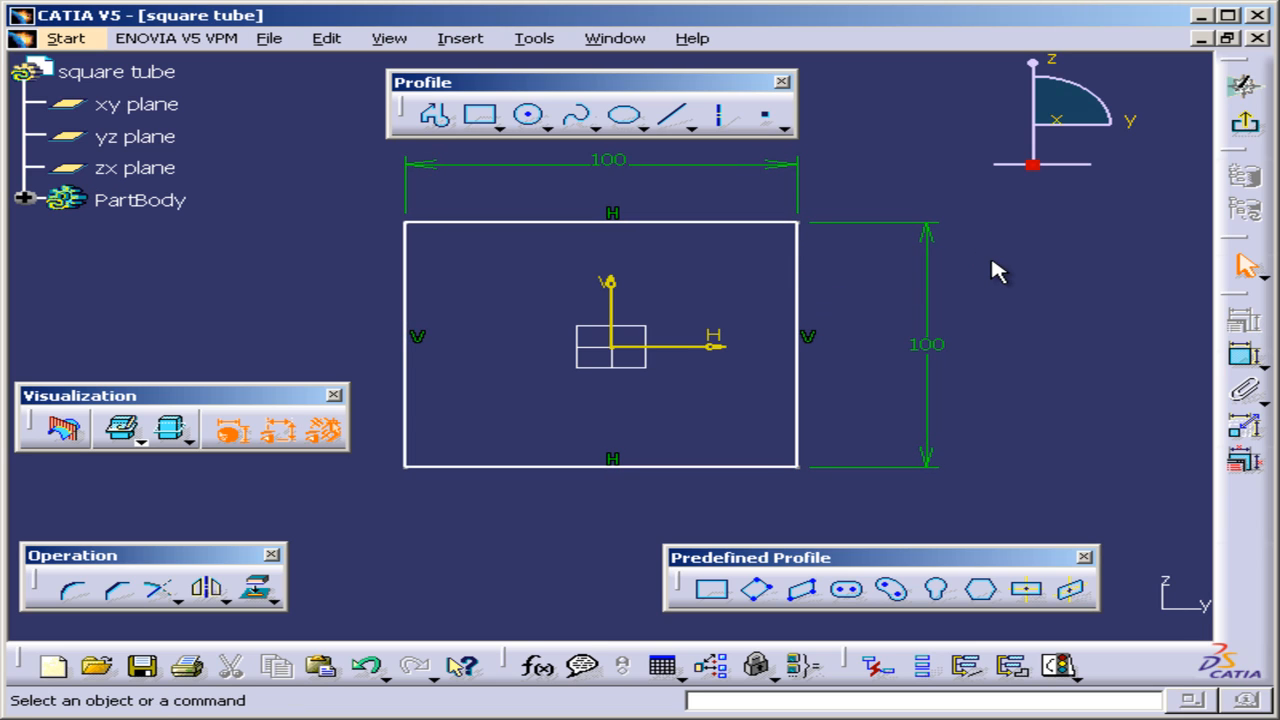
{"action": "mouse_move", "coordinate": [820, 244]}
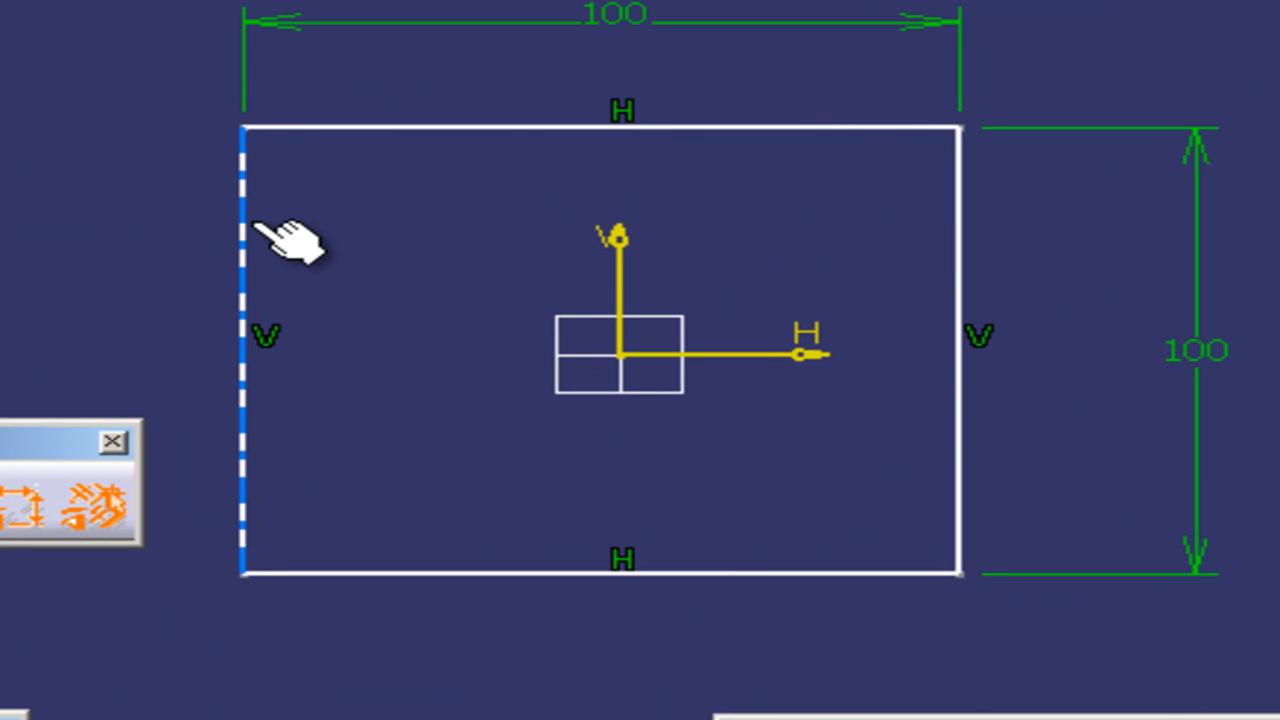
Step: Make the left and right edges symmetric about the vertical sketch axis
{"action": "left_click", "coordinate": [624, 130]}
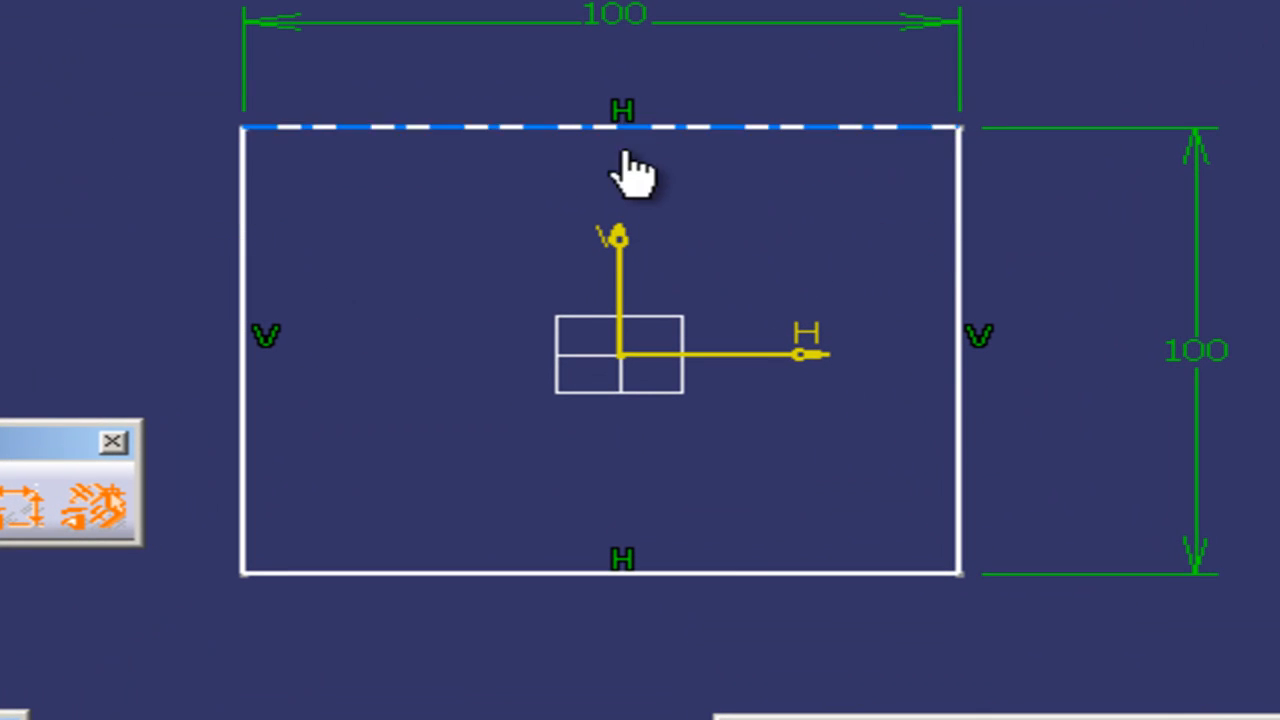
{"action": "mouse_move", "coordinate": [816, 150]}
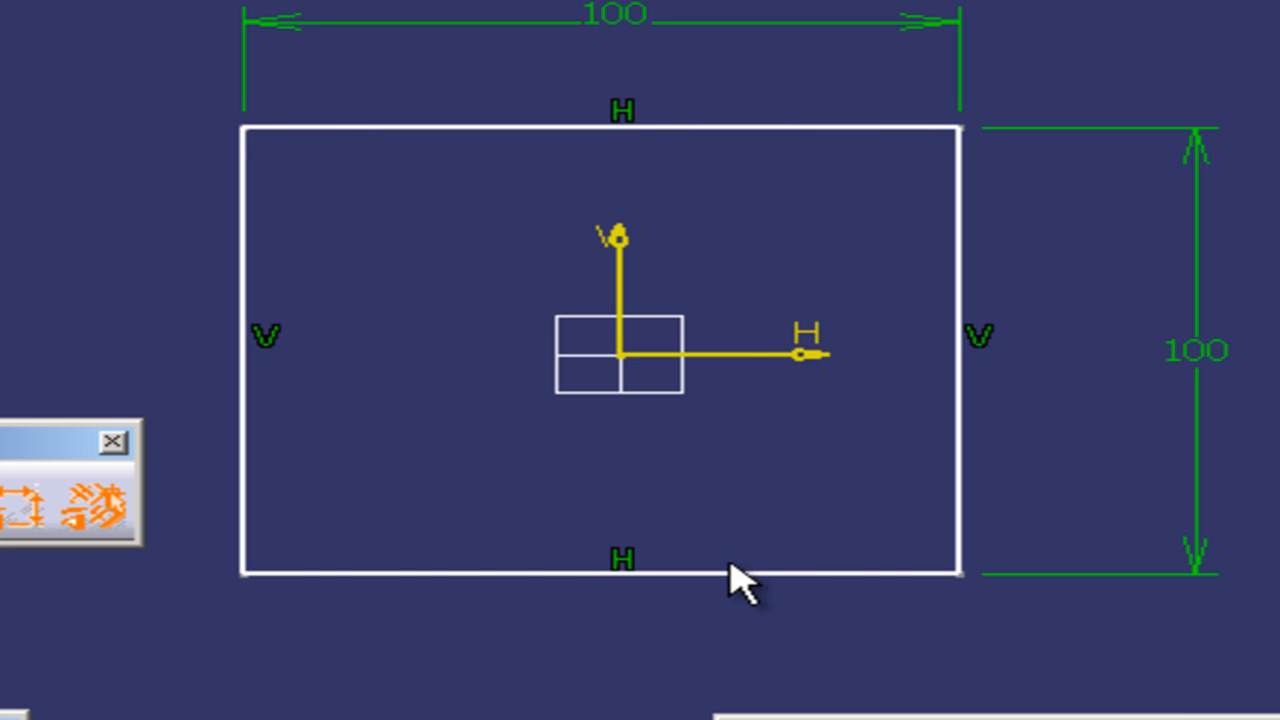
{"action": "mouse_move", "coordinate": [780, 420]}
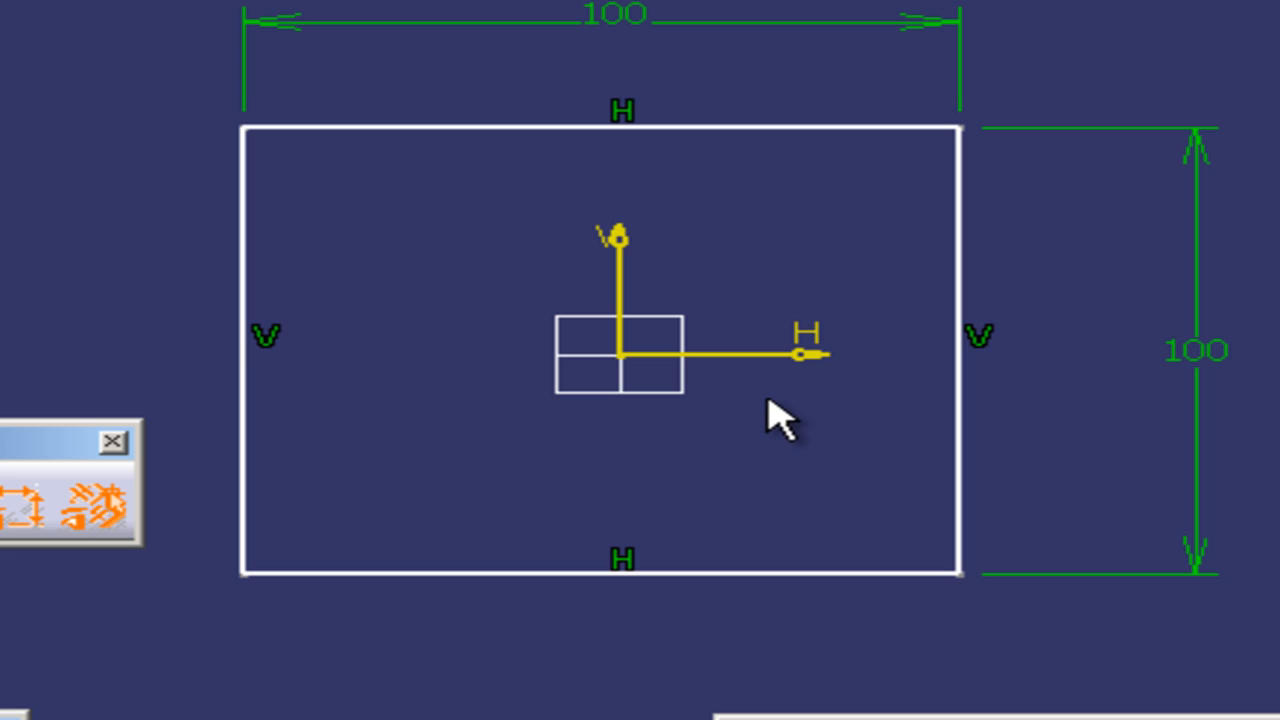
{"action": "mouse_move", "coordinate": [800, 384]}
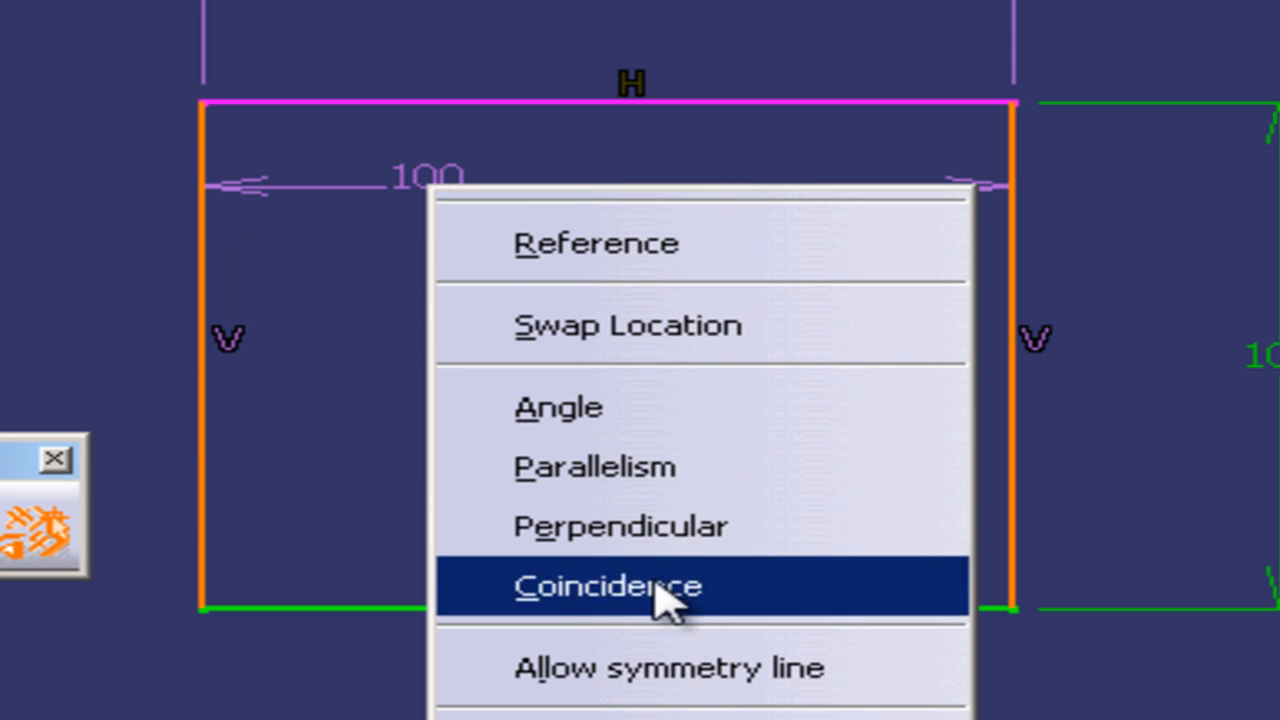
{"action": "left_click", "coordinate": [608, 586]}
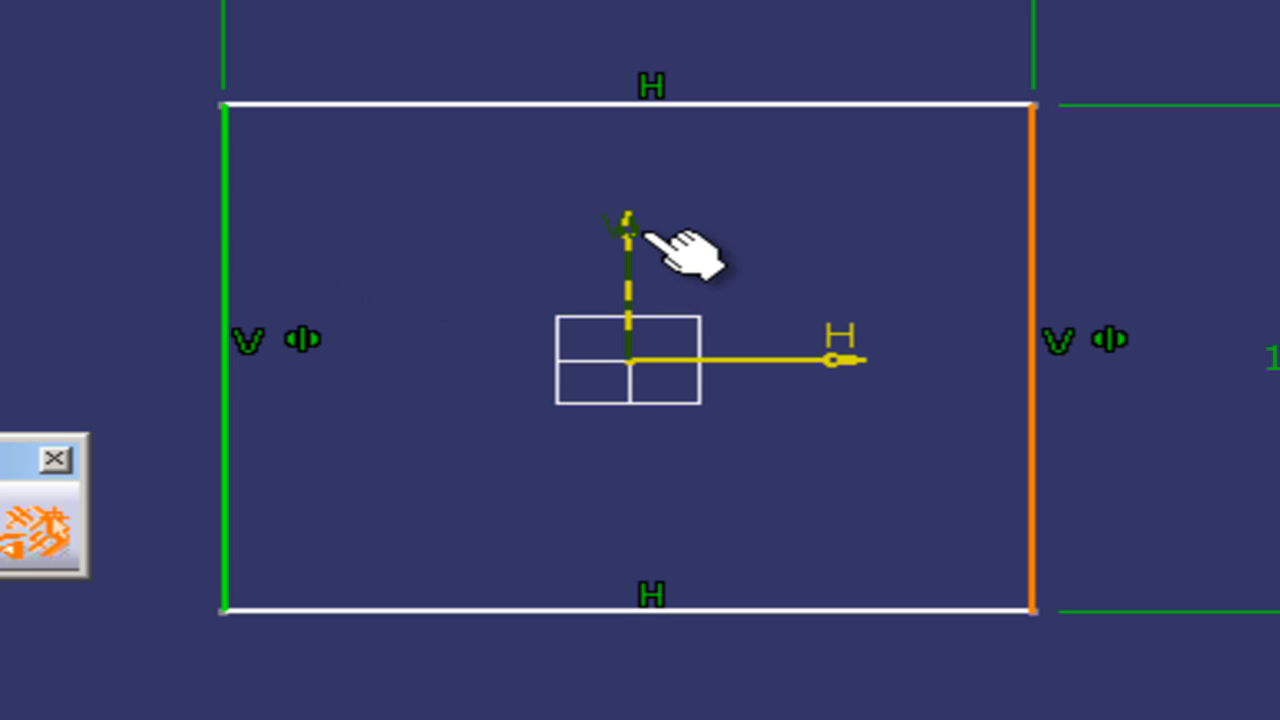
{"action": "left_click", "coordinate": [624, 220]}
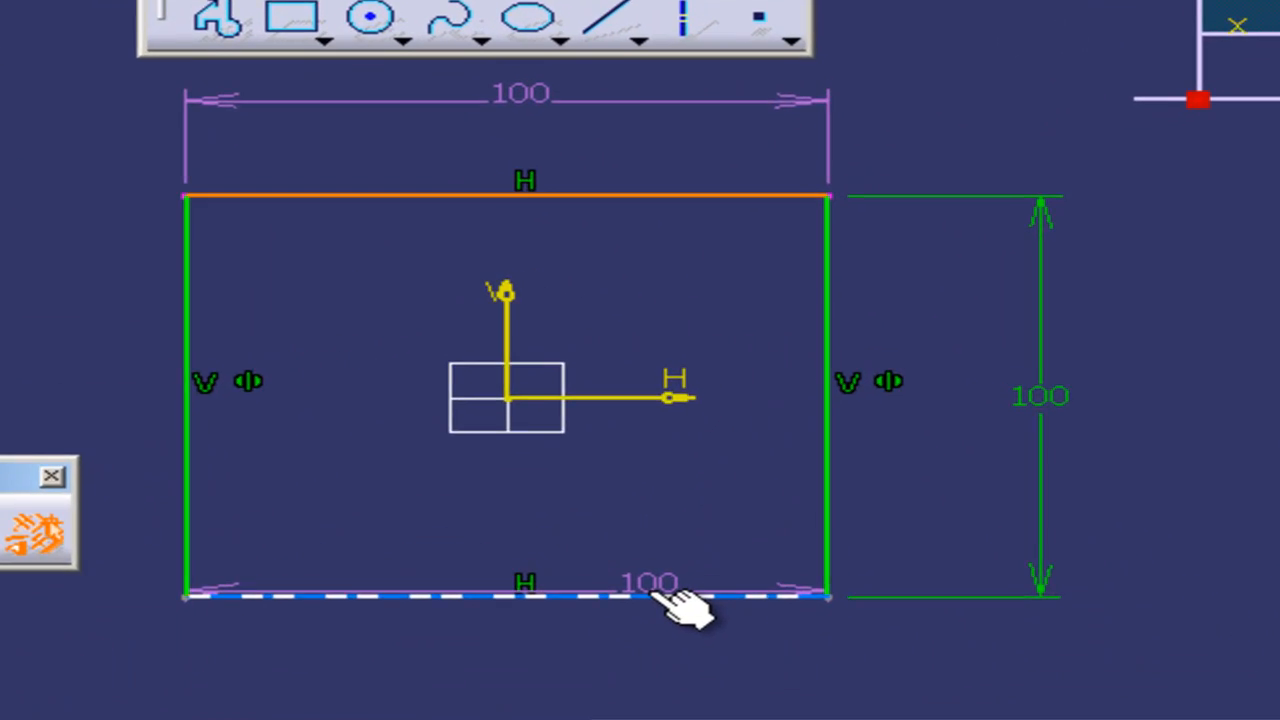
Step: Make the top and bottom edges symmetric about the horizontal axis and place the 100 height dimension
{"action": "right_click", "coordinate": [680, 600]}
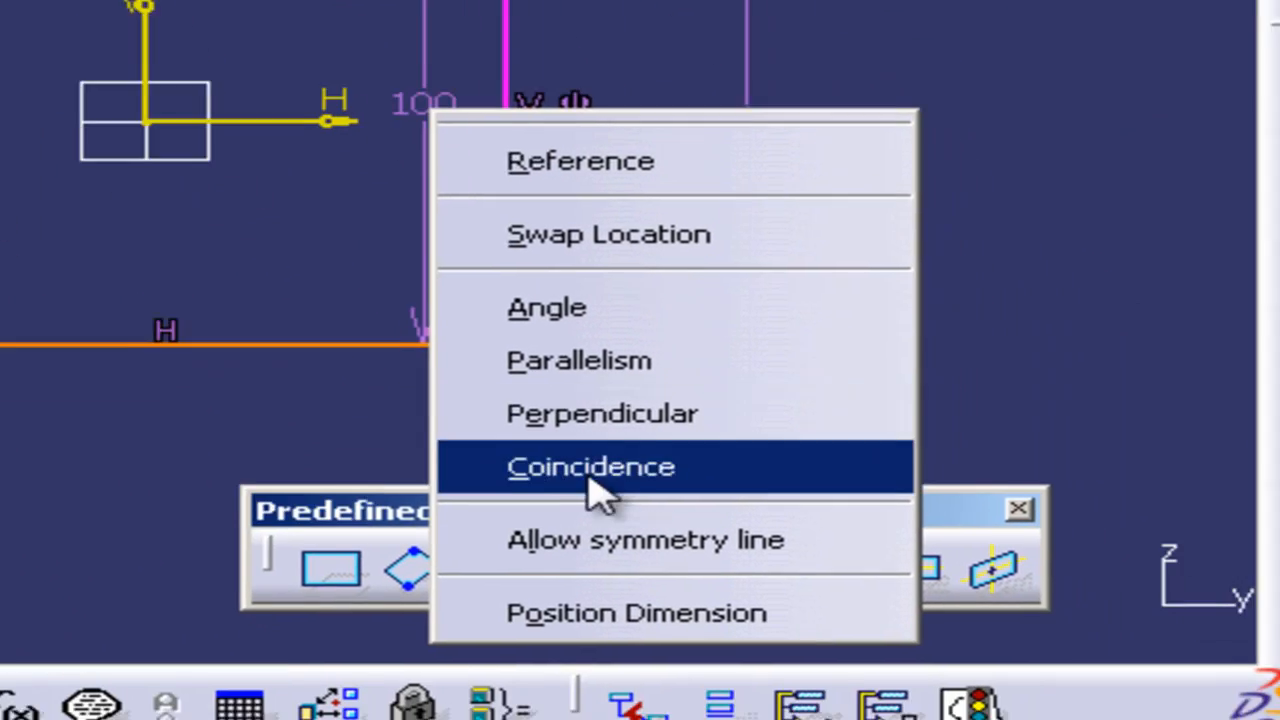
{"action": "left_click", "coordinate": [590, 466]}
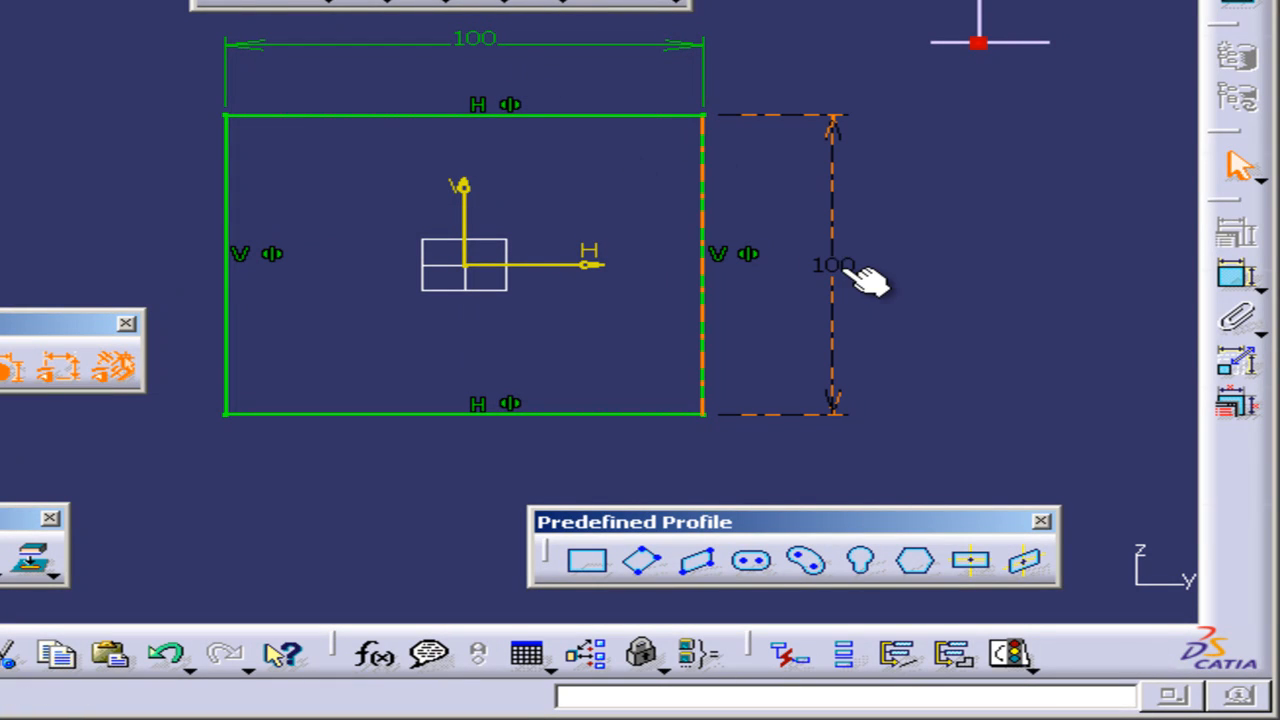
{"action": "left_click", "coordinate": [836, 264]}
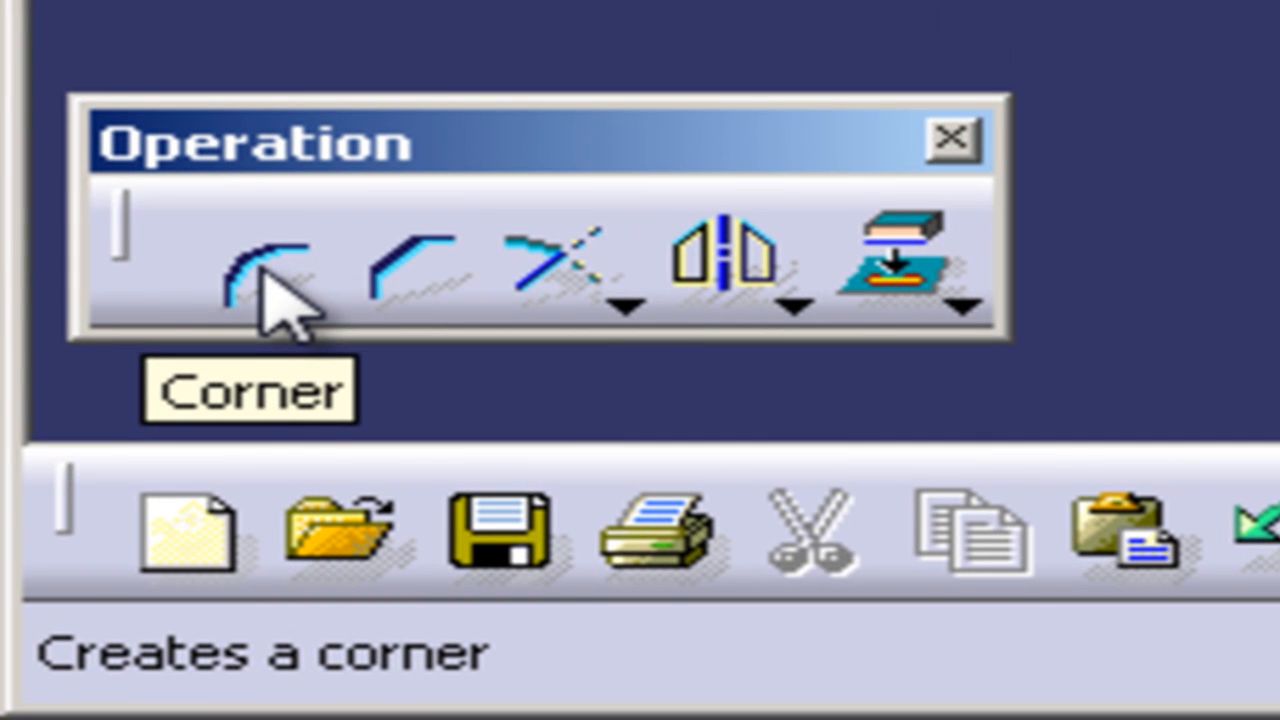
Step: Round the top-left corner with the Corner tool, accepting the length-to-distance conversion
{"action": "left_click", "coordinate": [256, 264]}
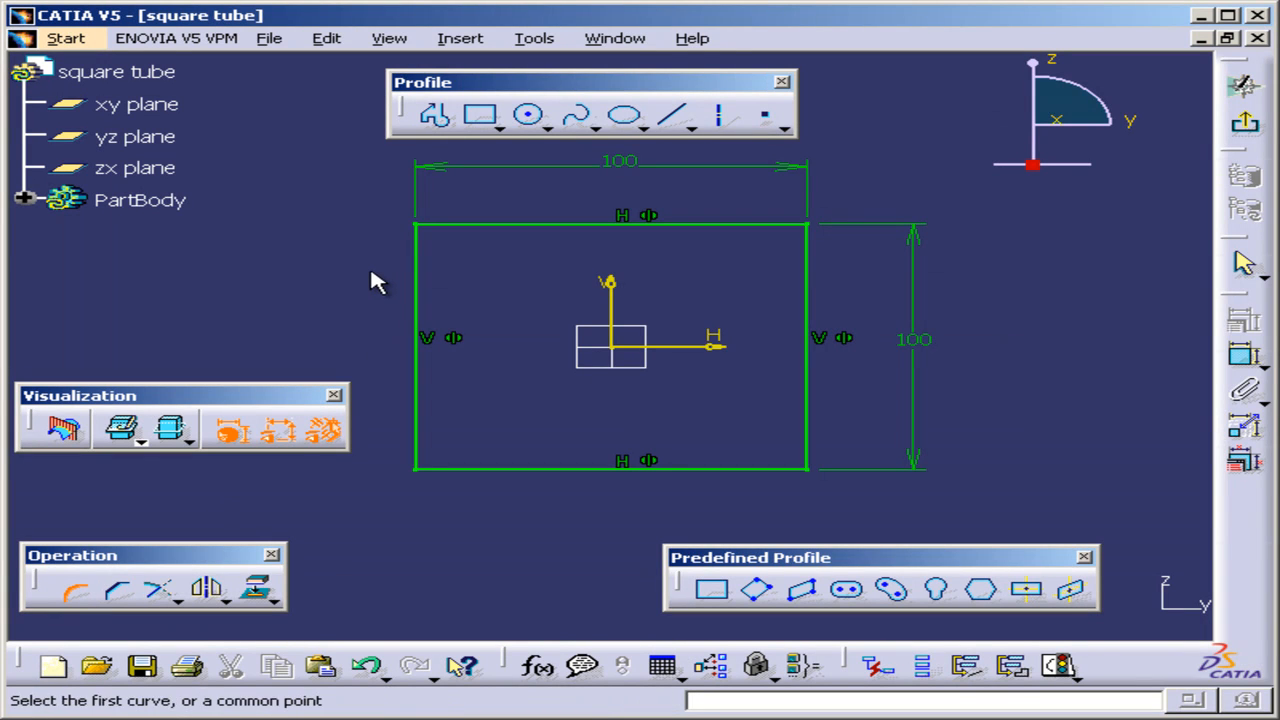
{"action": "mouse_move", "coordinate": [362, 272]}
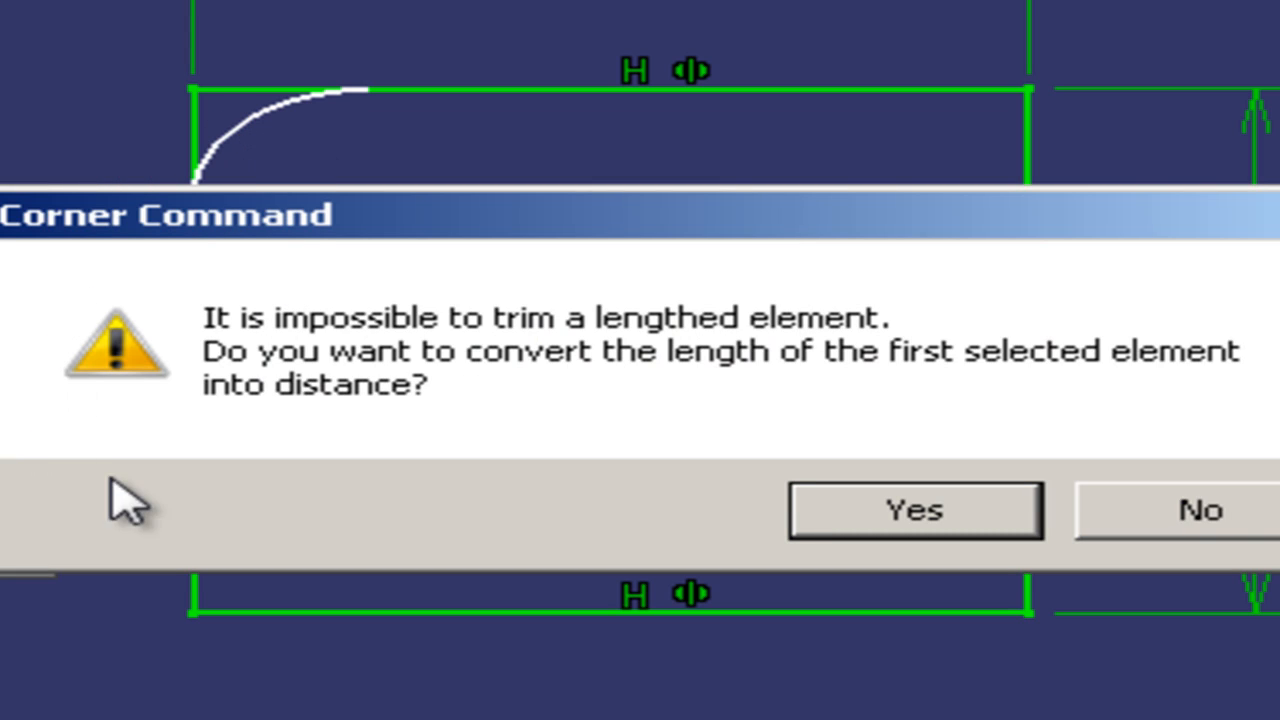
{"action": "mouse_move", "coordinate": [470, 504]}
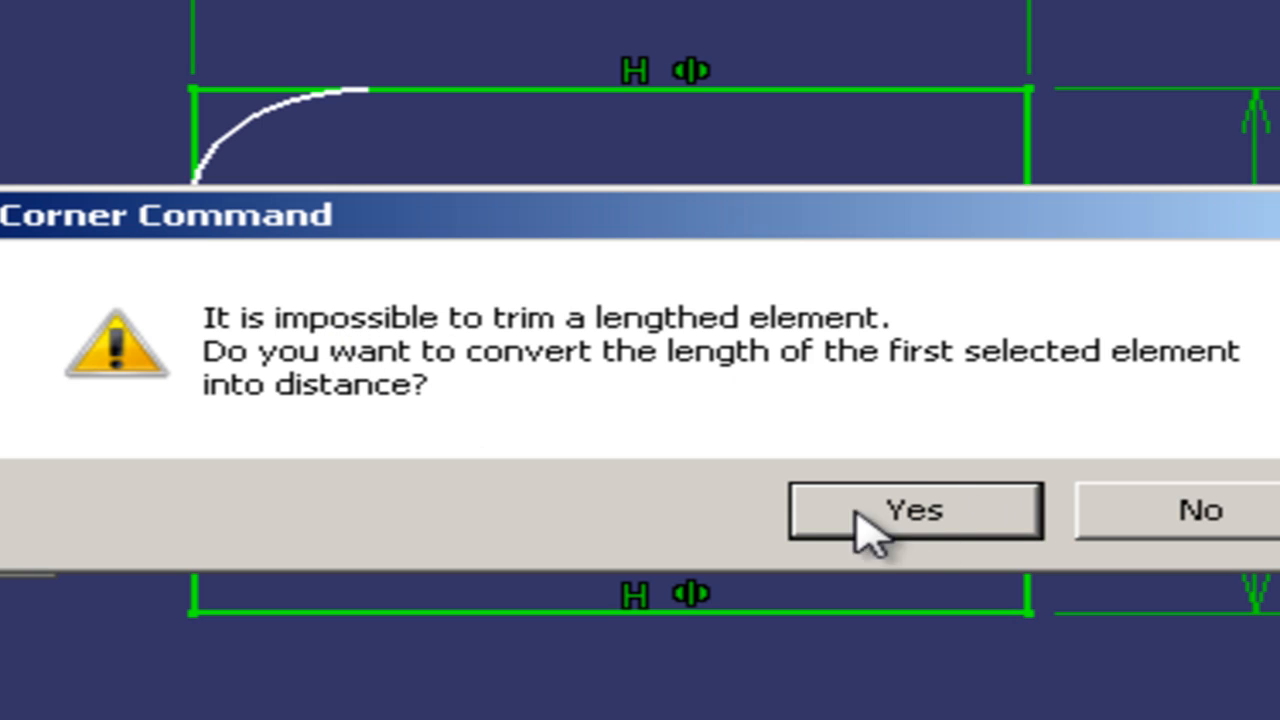
{"action": "mouse_move", "coordinate": [524, 420]}
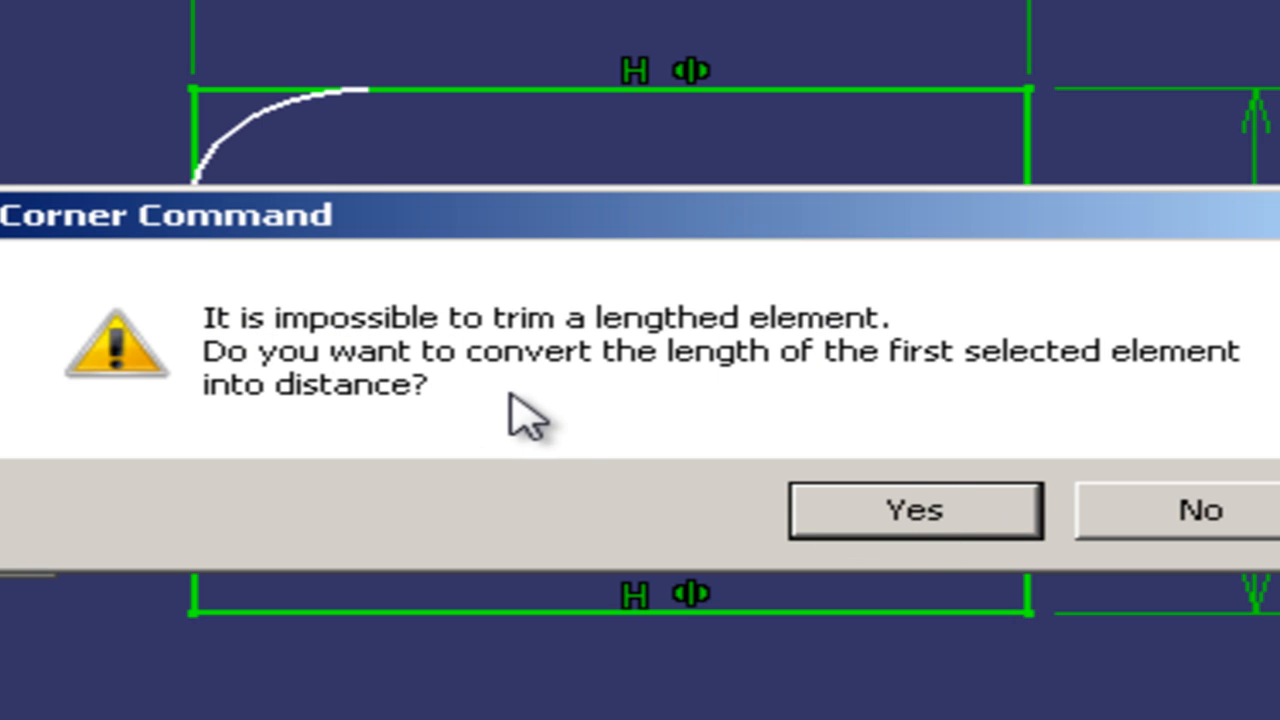
{"action": "mouse_move", "coordinate": [916, 396]}
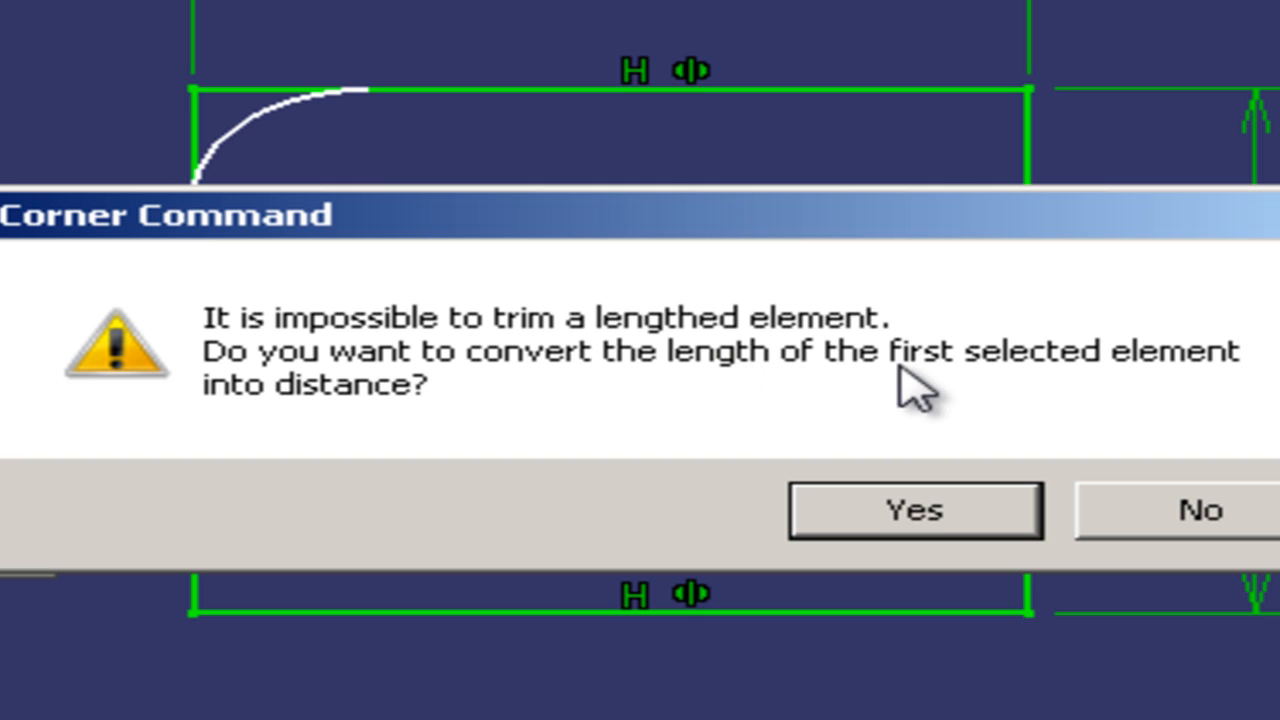
{"action": "mouse_move", "coordinate": [364, 444]}
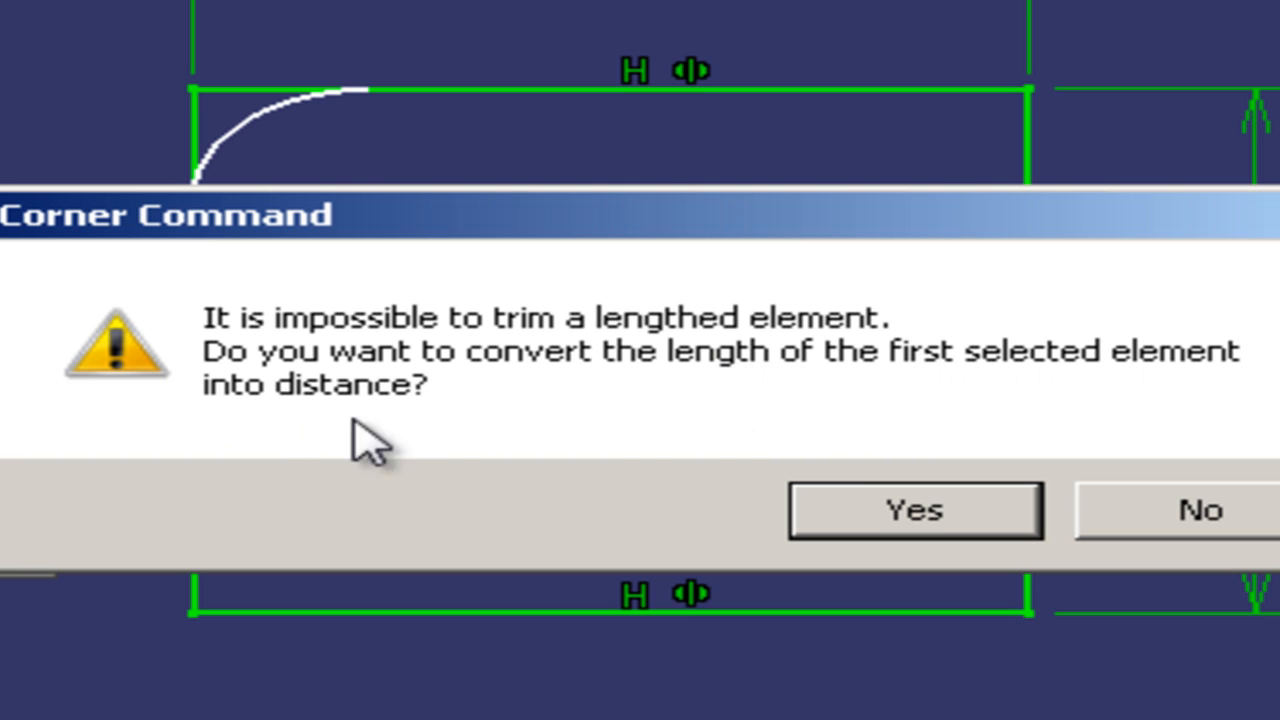
{"action": "left_click", "coordinate": [912, 510]}
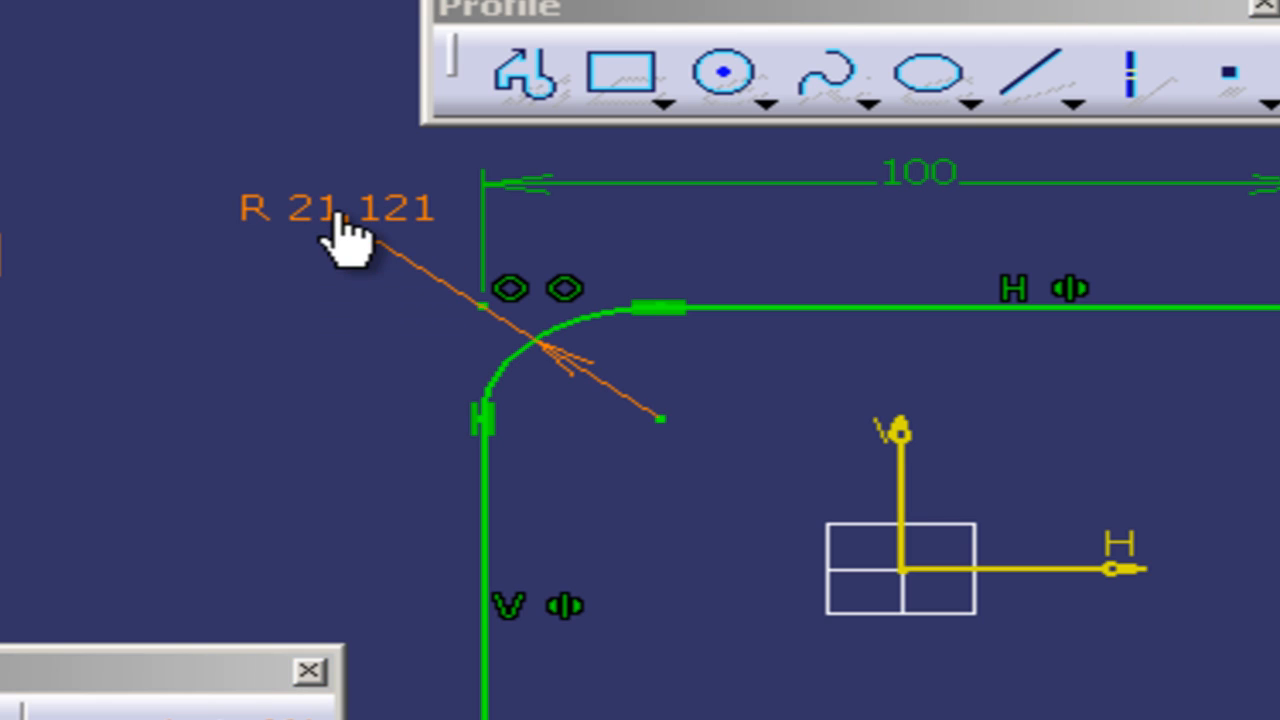
Step: Change the top-left fillet radius from 21.121 to 5 mm
{"action": "double_click", "coordinate": [344, 210]}
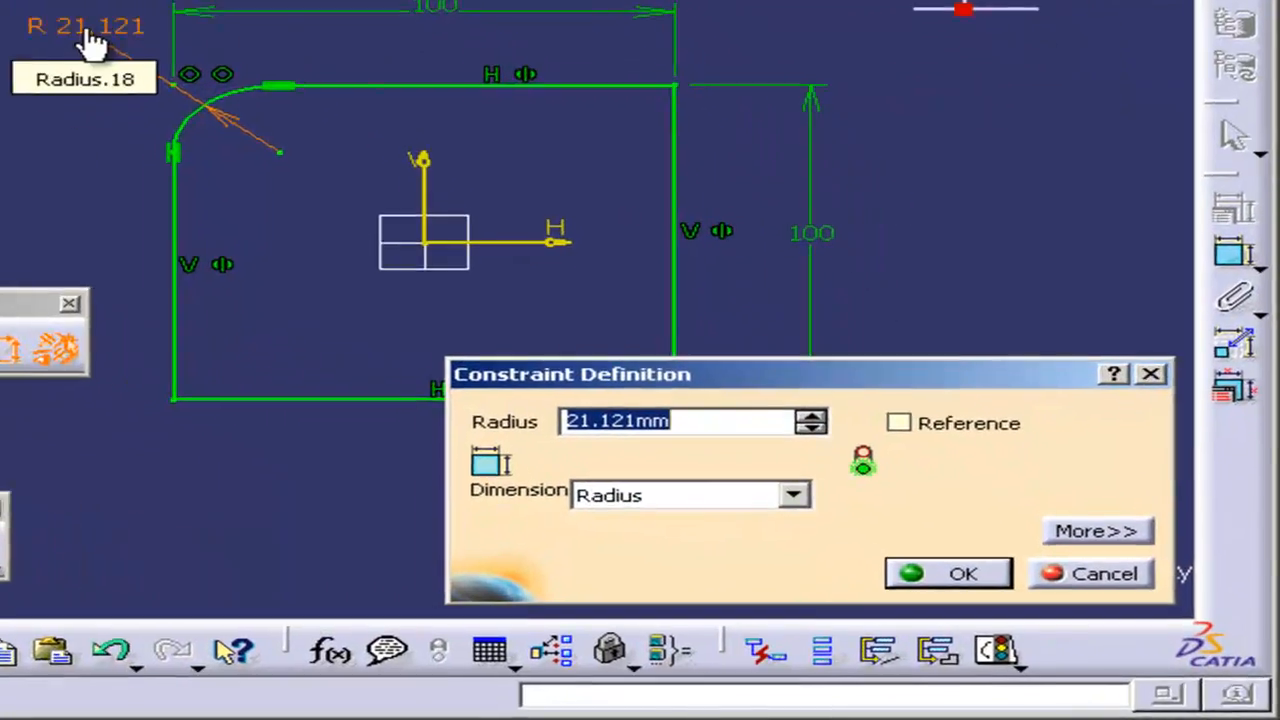
{"action": "type", "text": "5"}
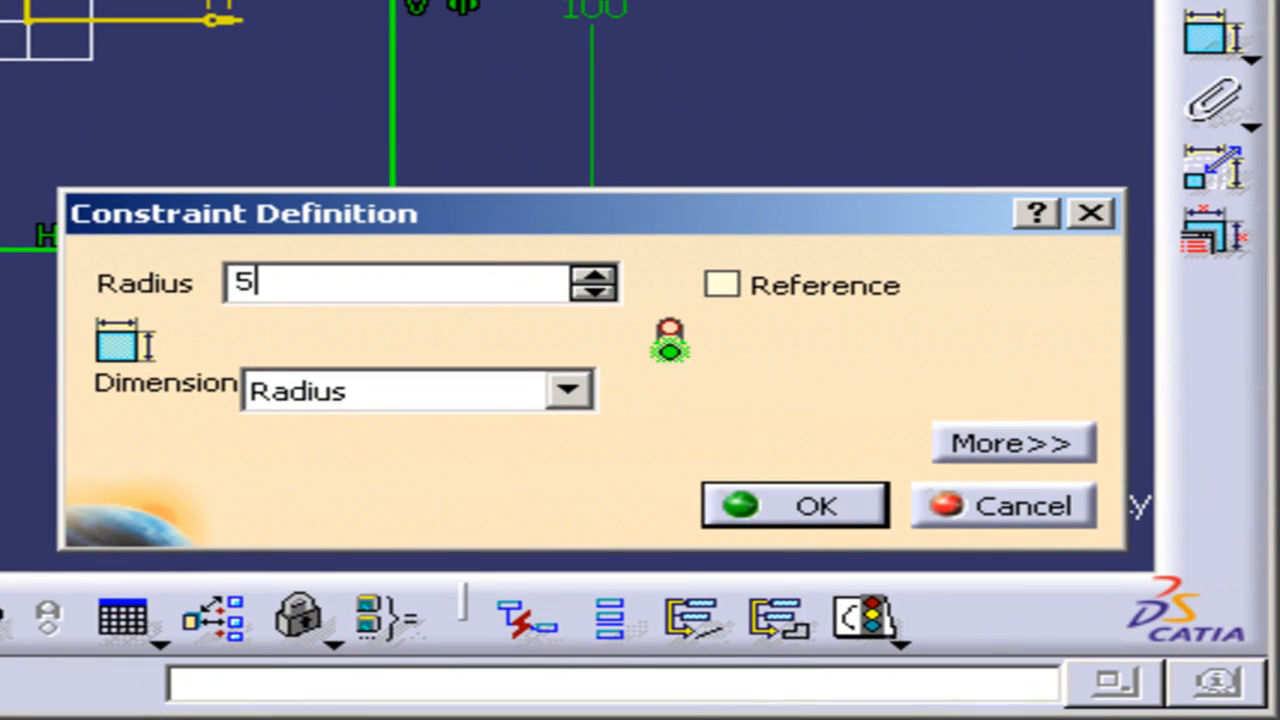
{"action": "left_click", "coordinate": [792, 504]}
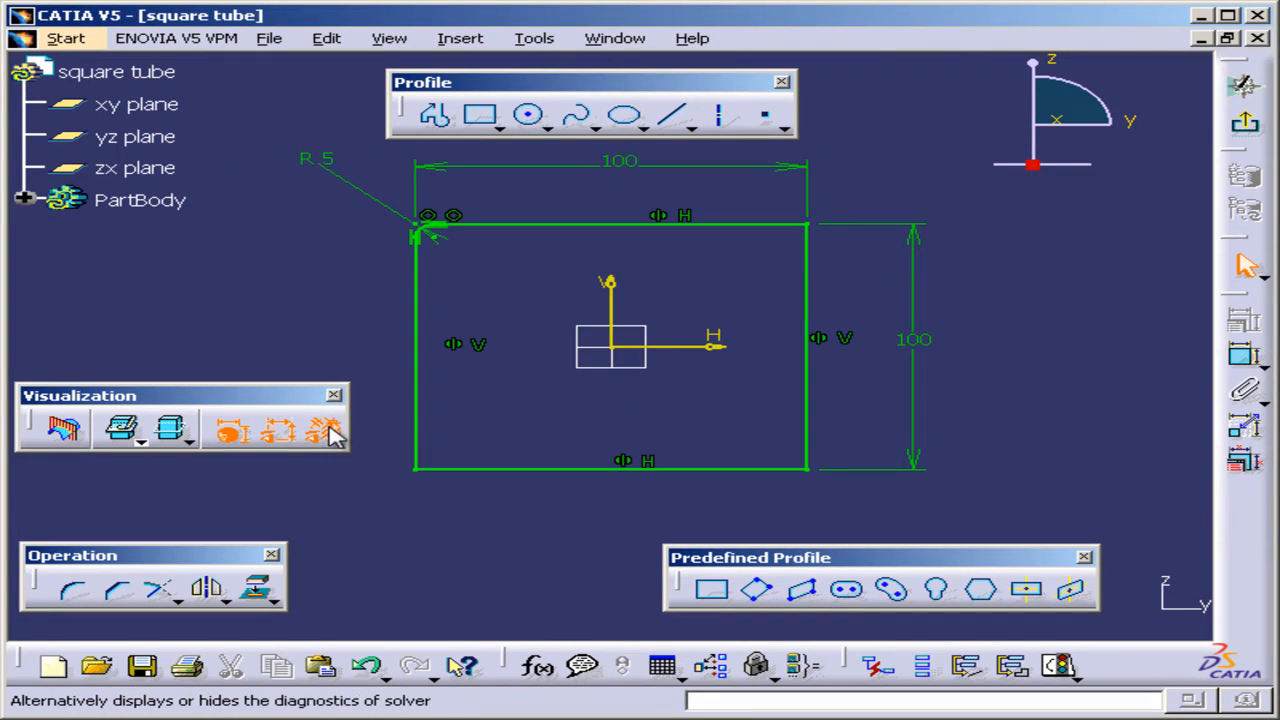
{"action": "mouse_move", "coordinate": [348, 344]}
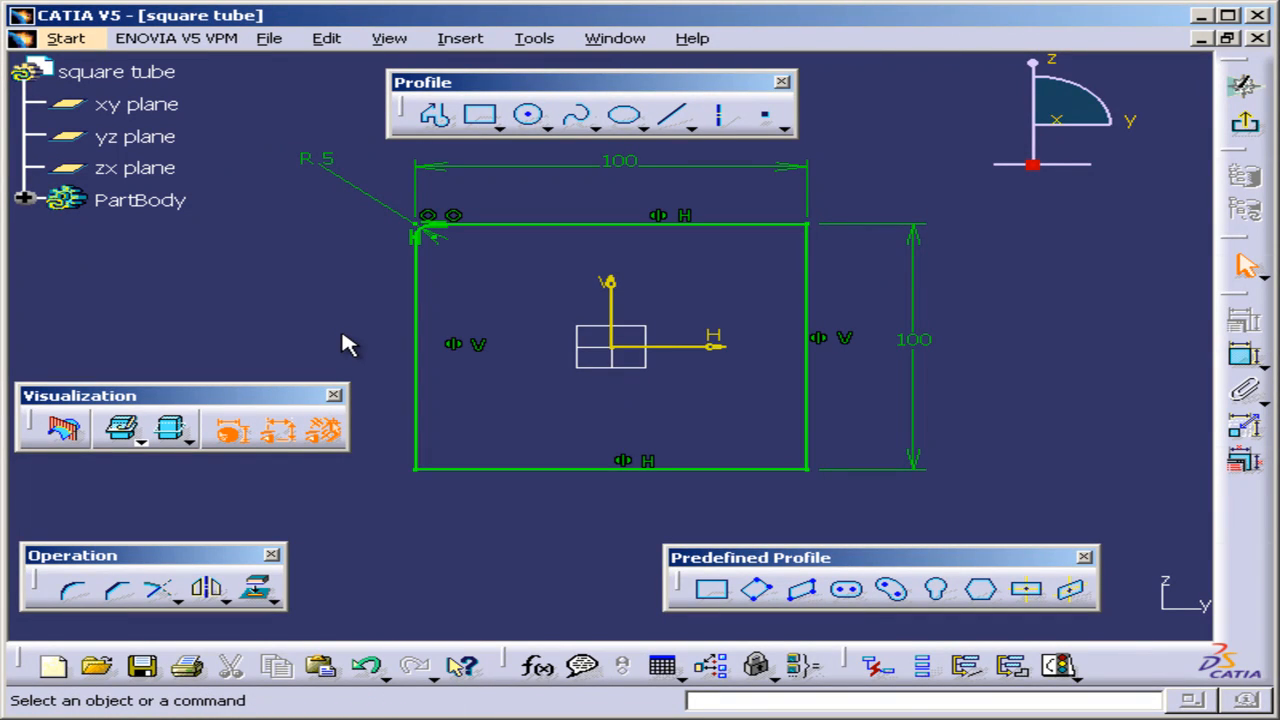
{"action": "mouse_move", "coordinate": [836, 232]}
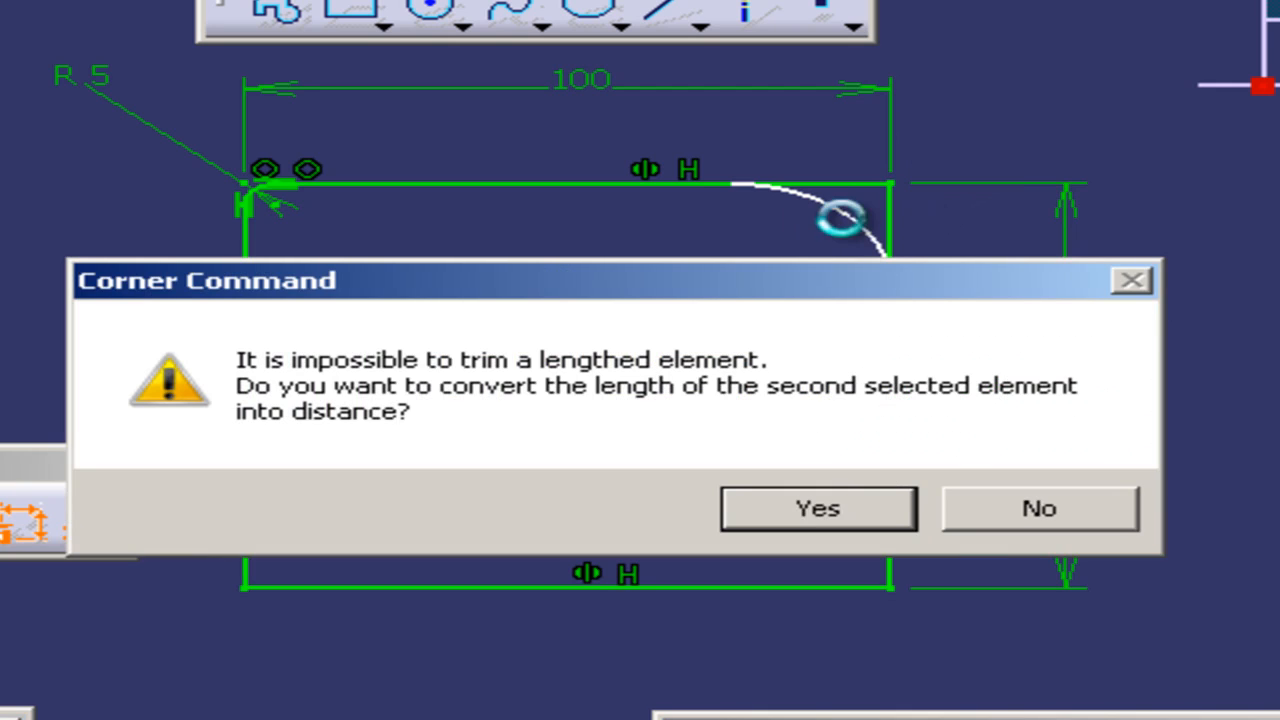
{"action": "mouse_move", "coordinate": [780, 524]}
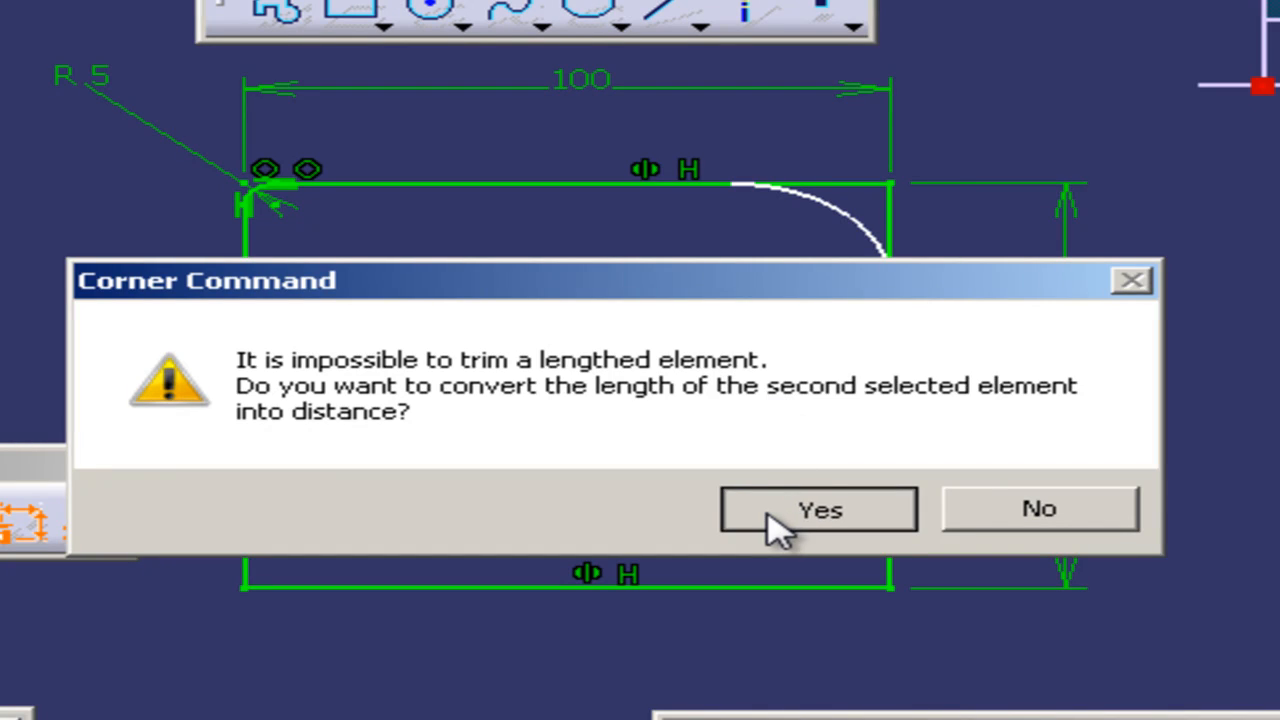
Step: Fillet the top-right corner and change its radius from 24.756 to 5 mm
{"action": "left_click", "coordinate": [818, 510]}
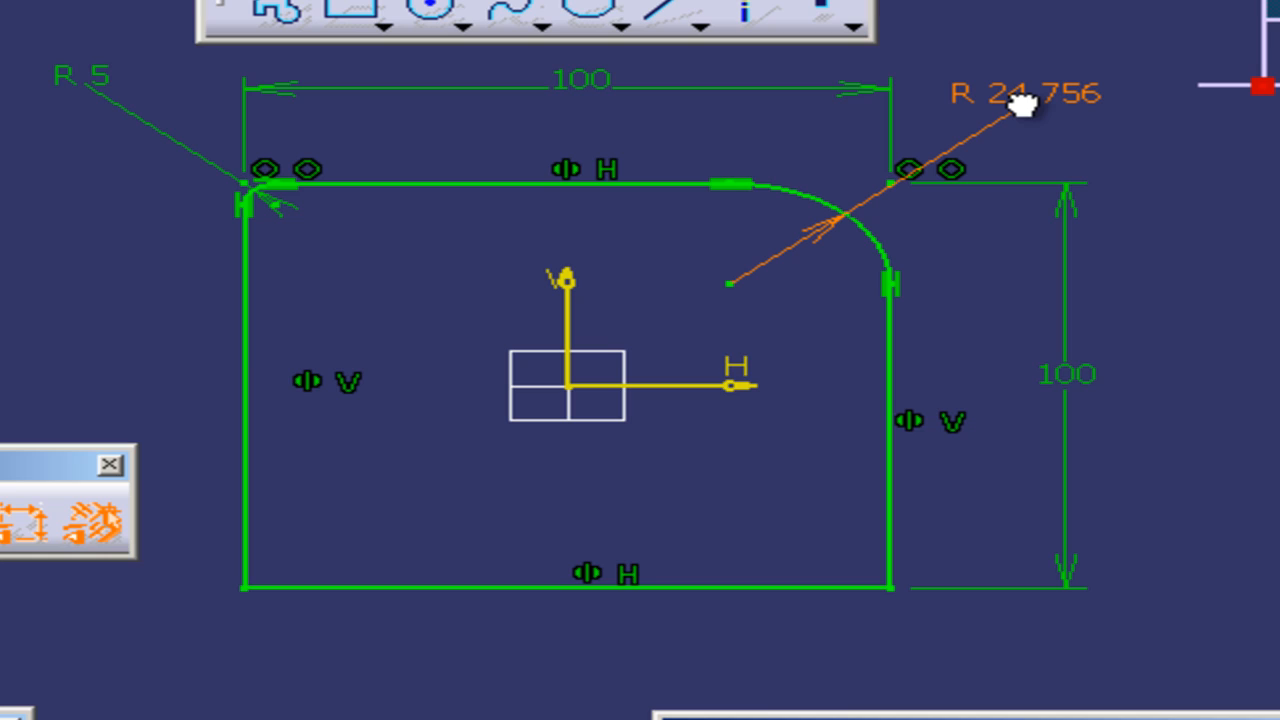
{"action": "mouse_move", "coordinate": [1044, 104]}
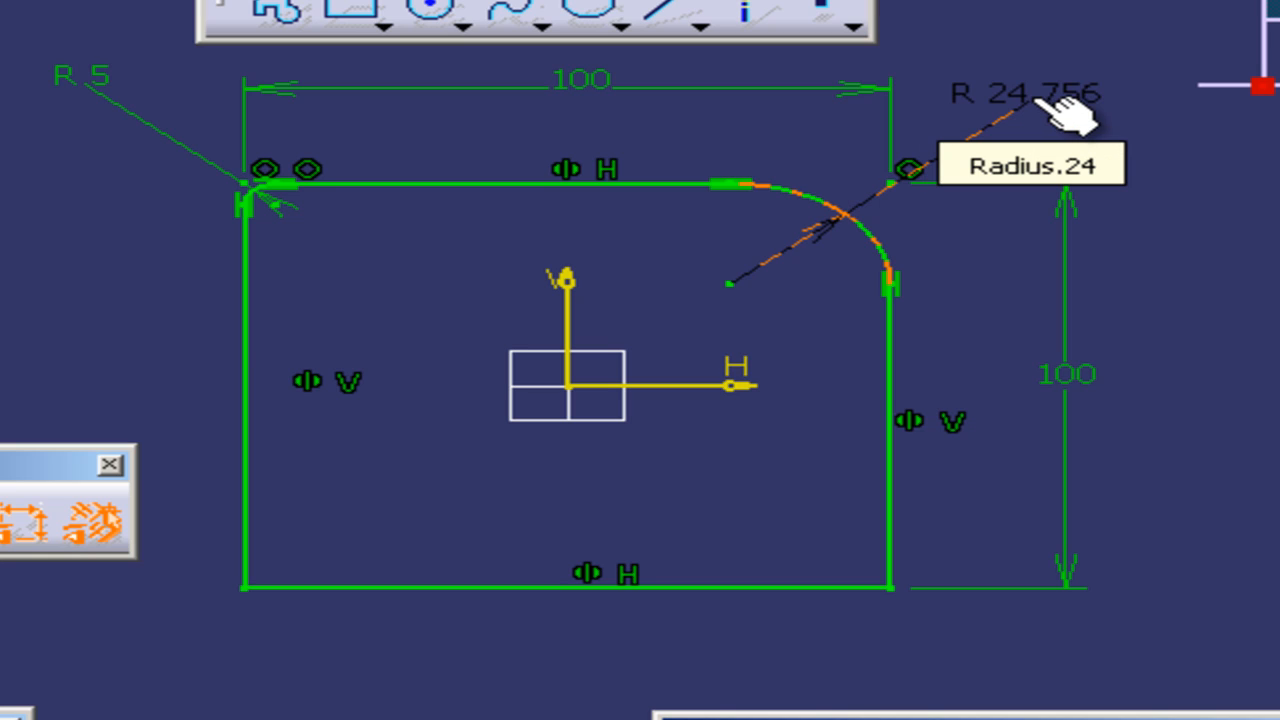
{"action": "double_click", "coordinate": [1018, 94]}
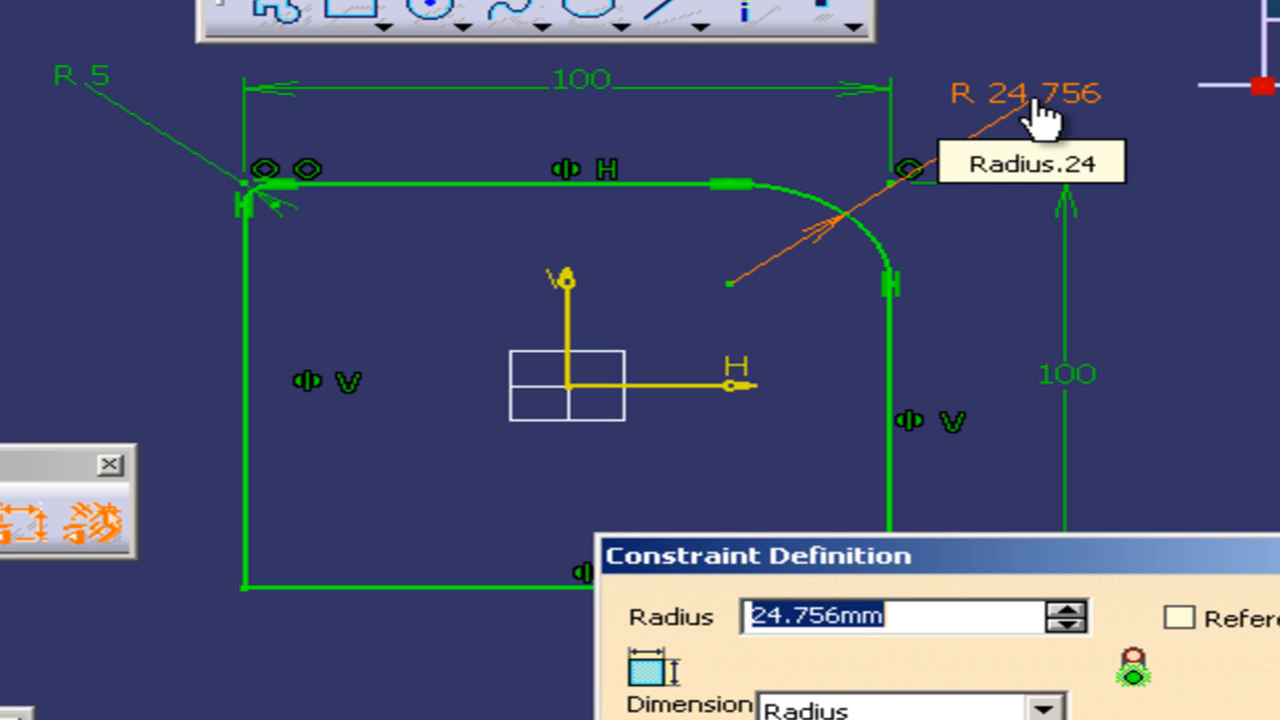
{"action": "type", "text": "5"}
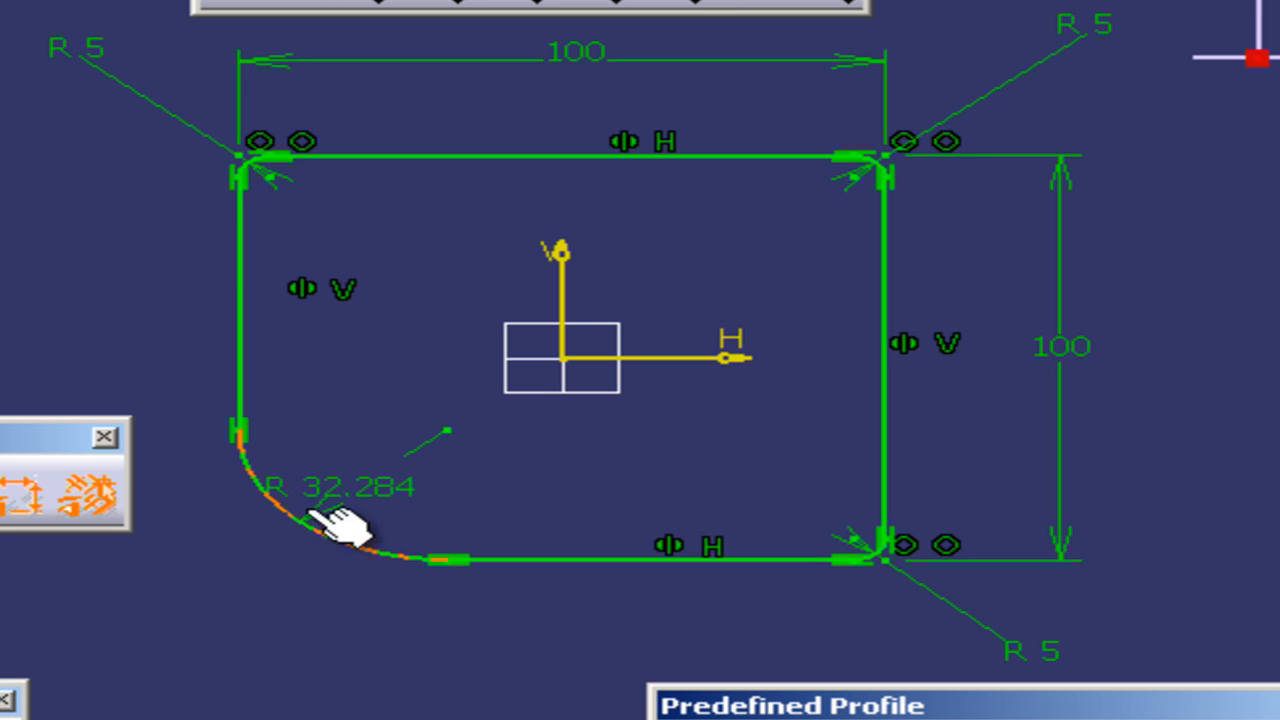
Step: Move the bottom-left R32.284 label clear of the arc and set its radius to 5 mm
{"action": "left_click_drag", "start_coordinate": [340, 500], "coordinate": [204, 608]}
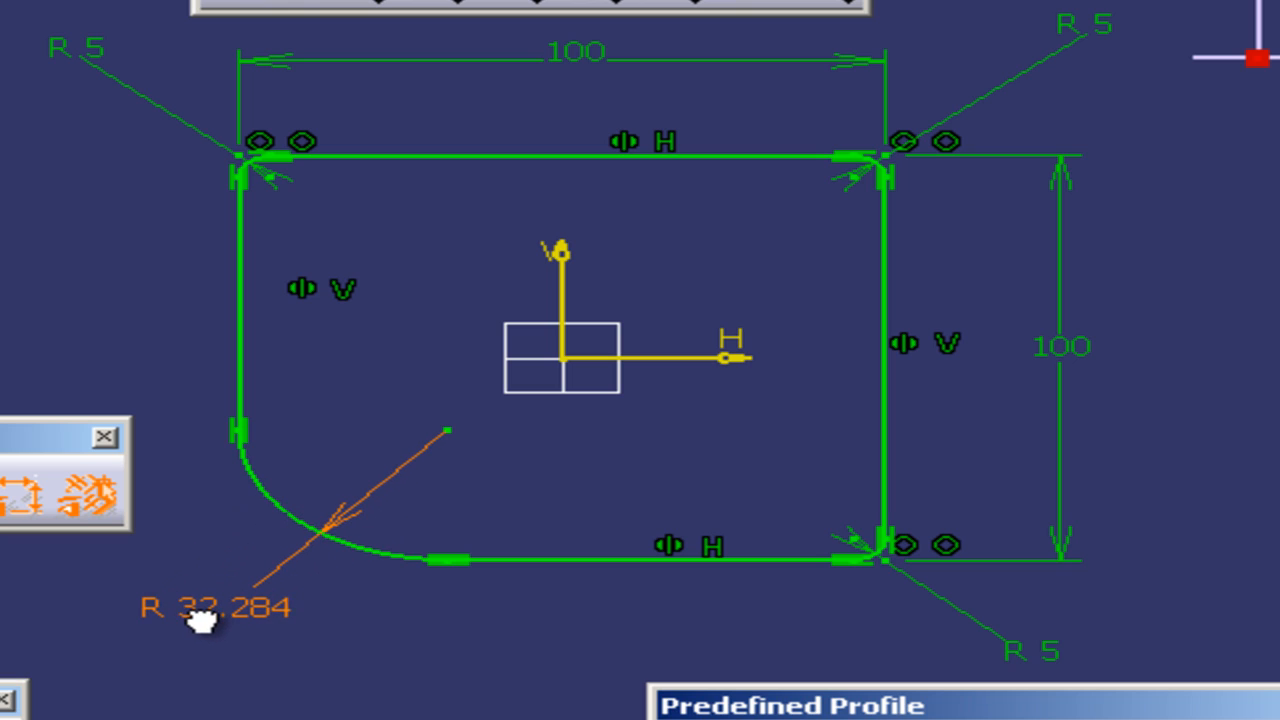
{"action": "double_click", "coordinate": [212, 608]}
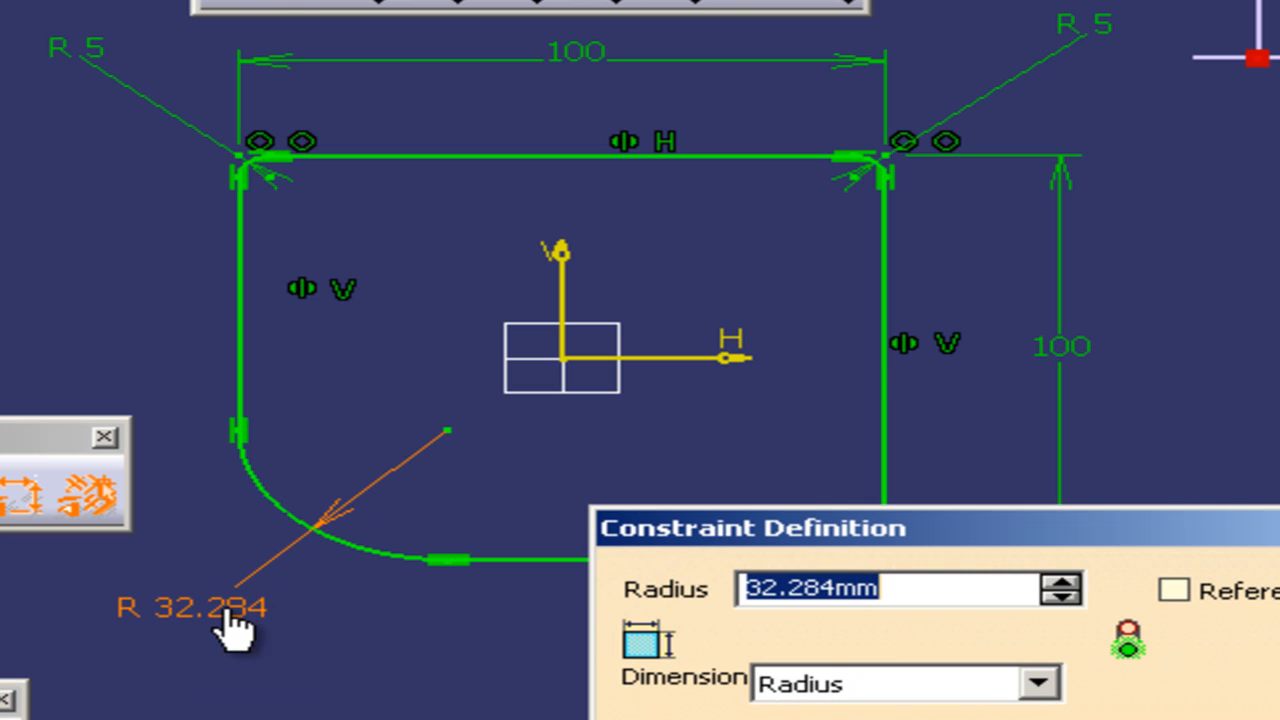
{"action": "type", "text": "5"}
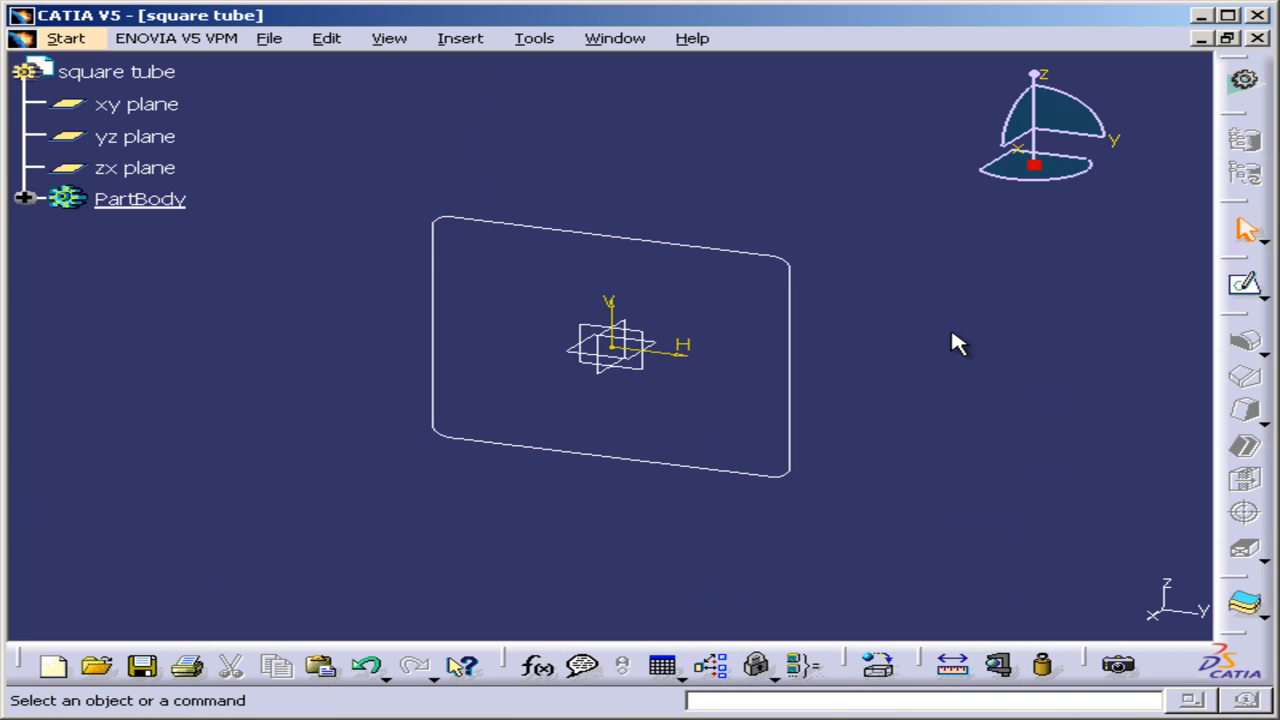
{"action": "mouse_move", "coordinate": [644, 540]}
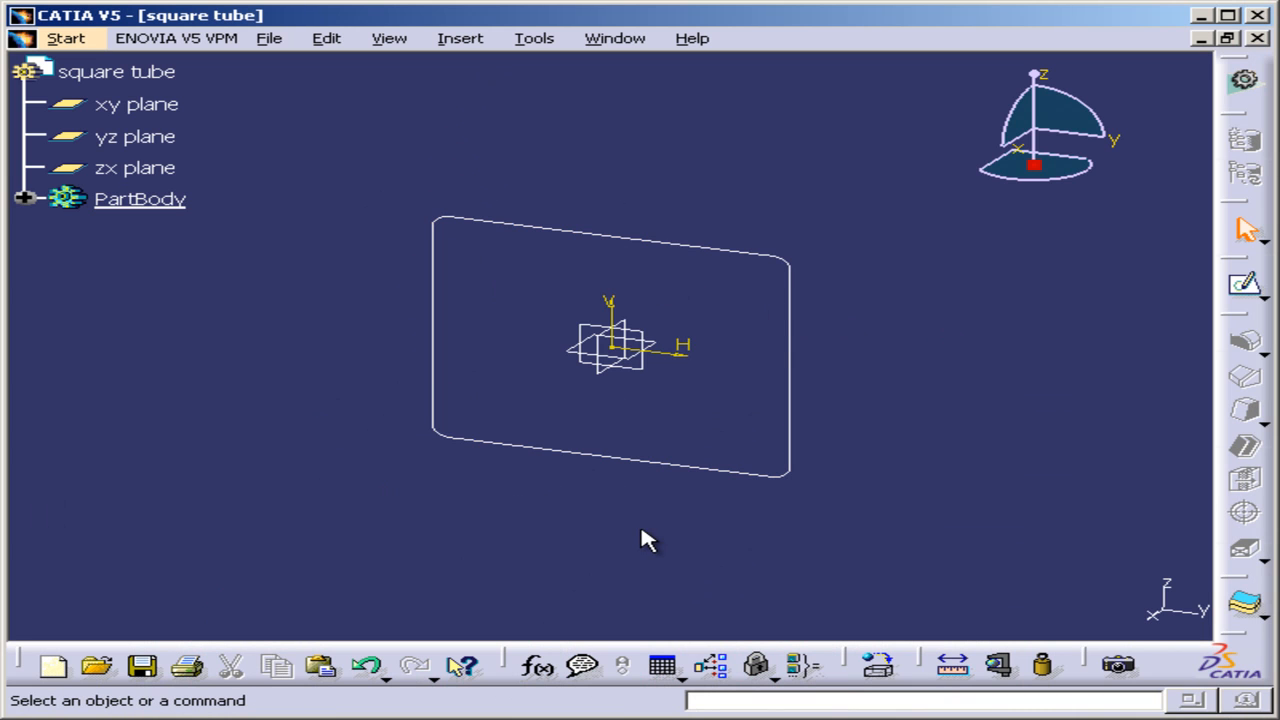